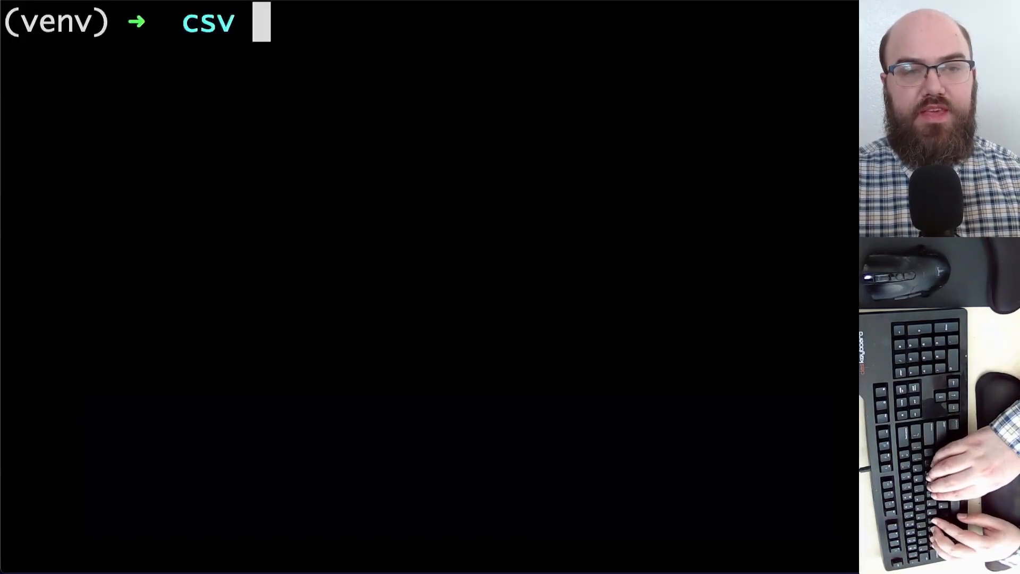
Launch Vim on a new data.csv file from the shell prompt.
text(vim)
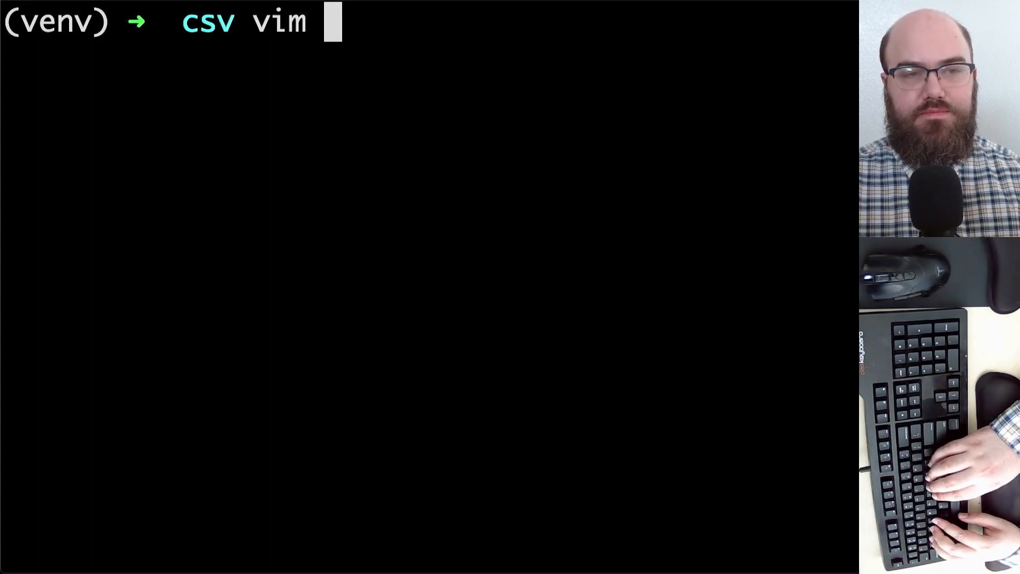
text(data.cs)
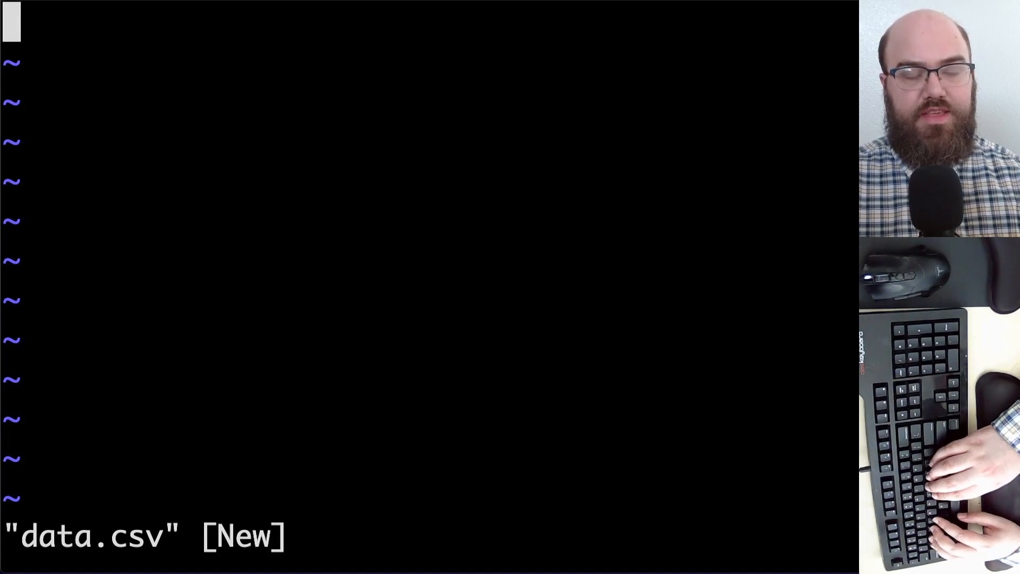
Enter rows first, second, third, fourth, fifth with commas, starting the first row's description.
text(firs)
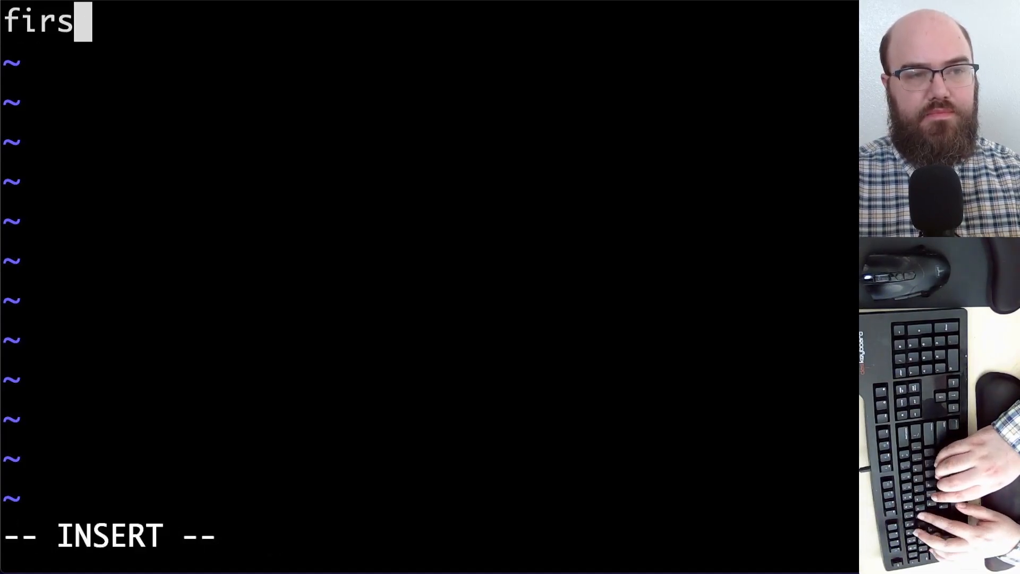
text(t,)
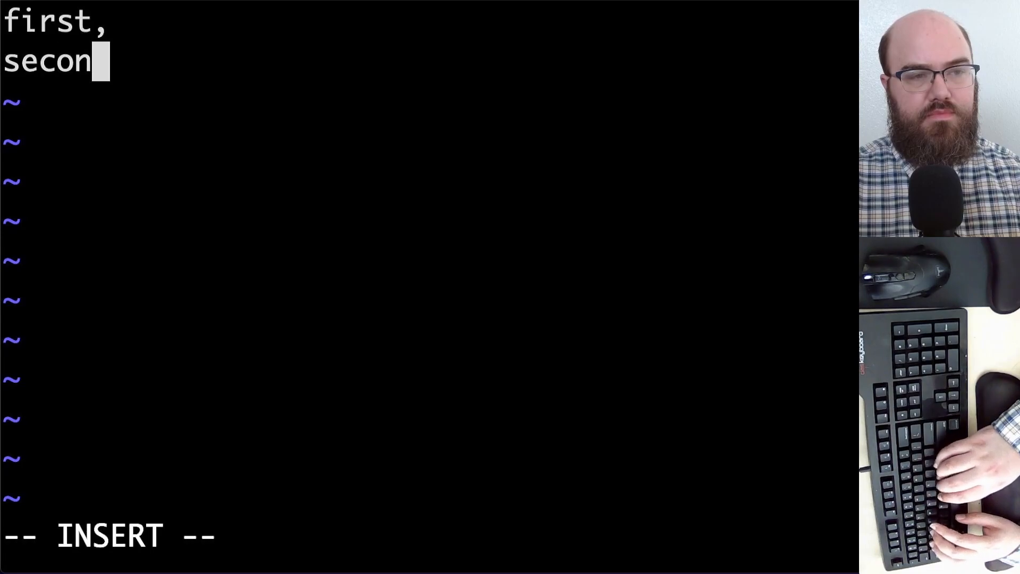
text(d,)
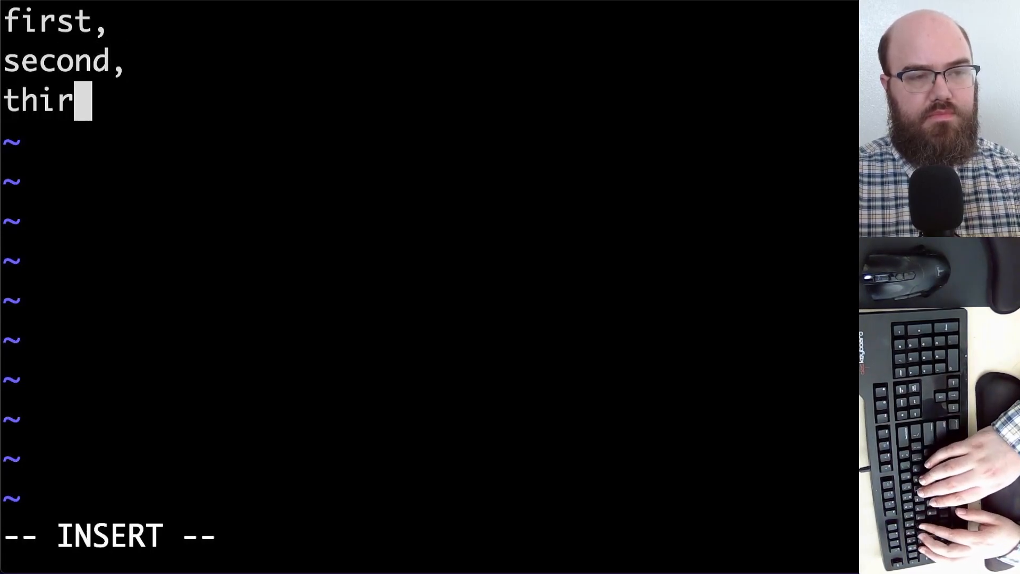
text(d,)
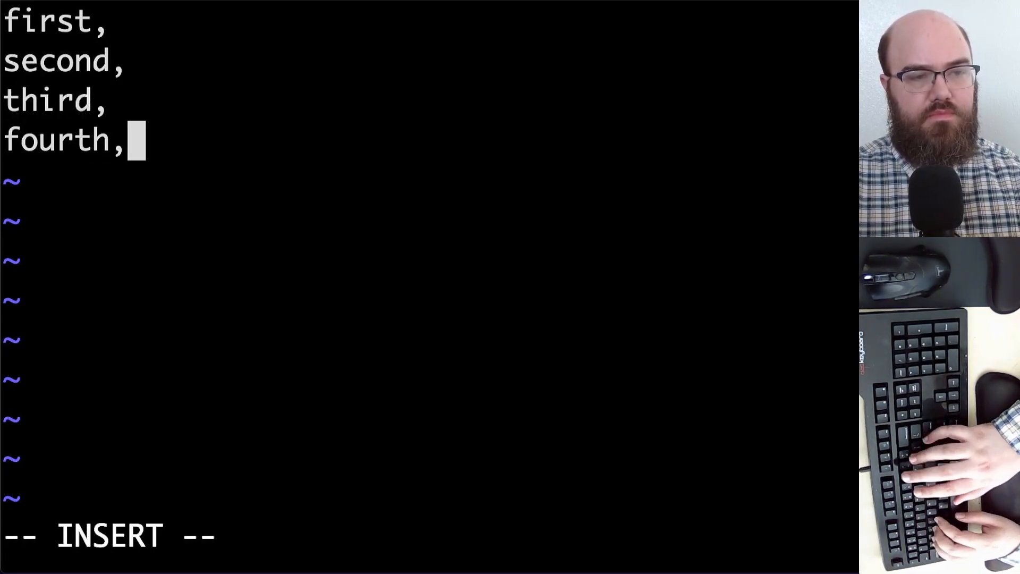
text(fifth)
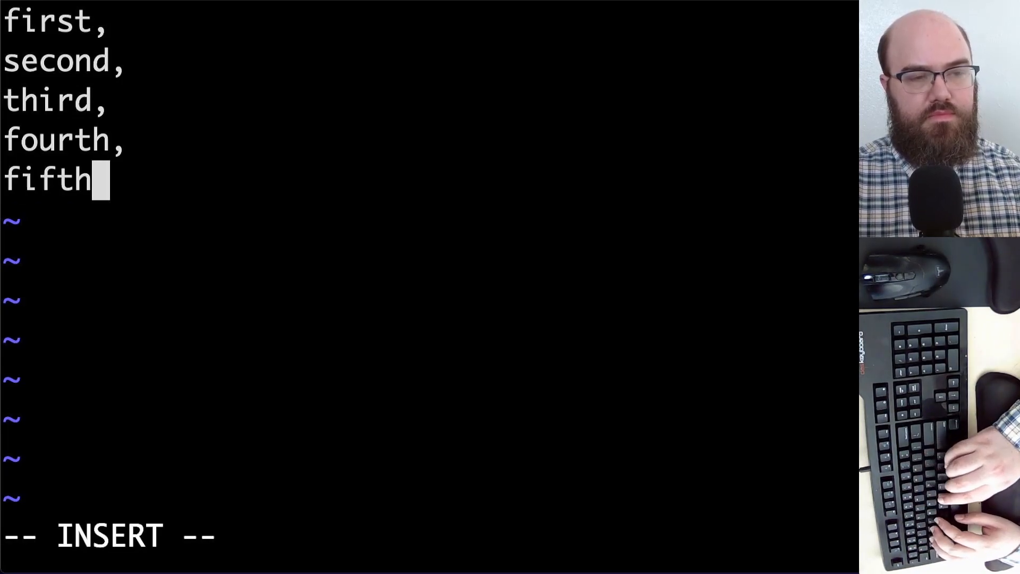
text(,)
click(430, 22)
text(a)
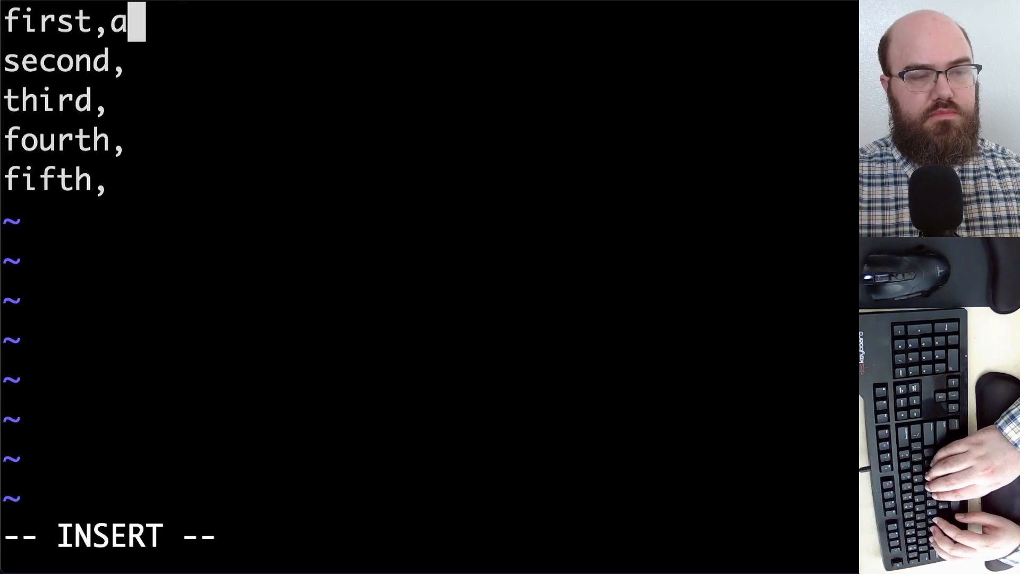
text(this is the first data and it is probably about fish)
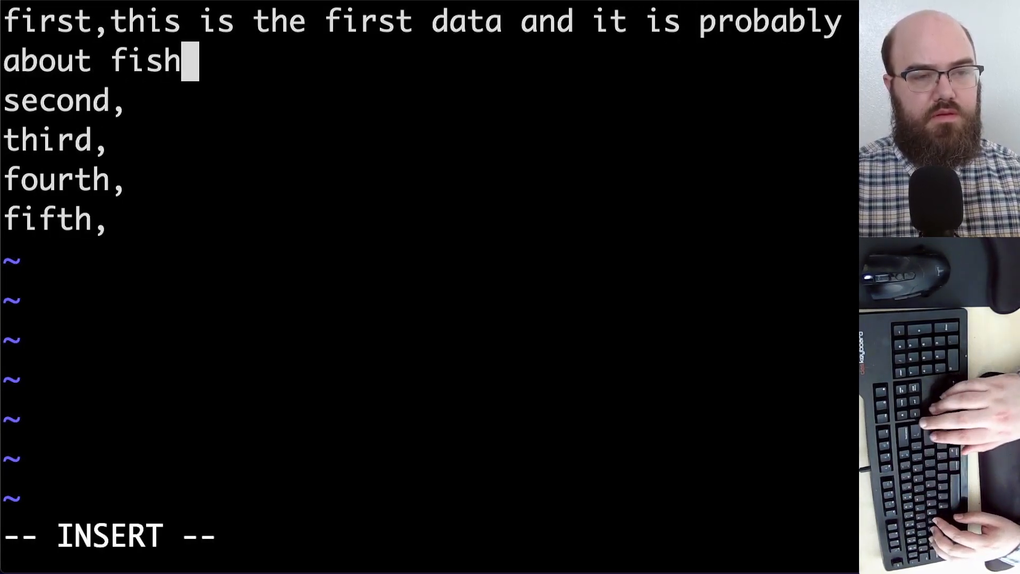
Type descriptions for the second row (about cows) and the third row.
text(this)
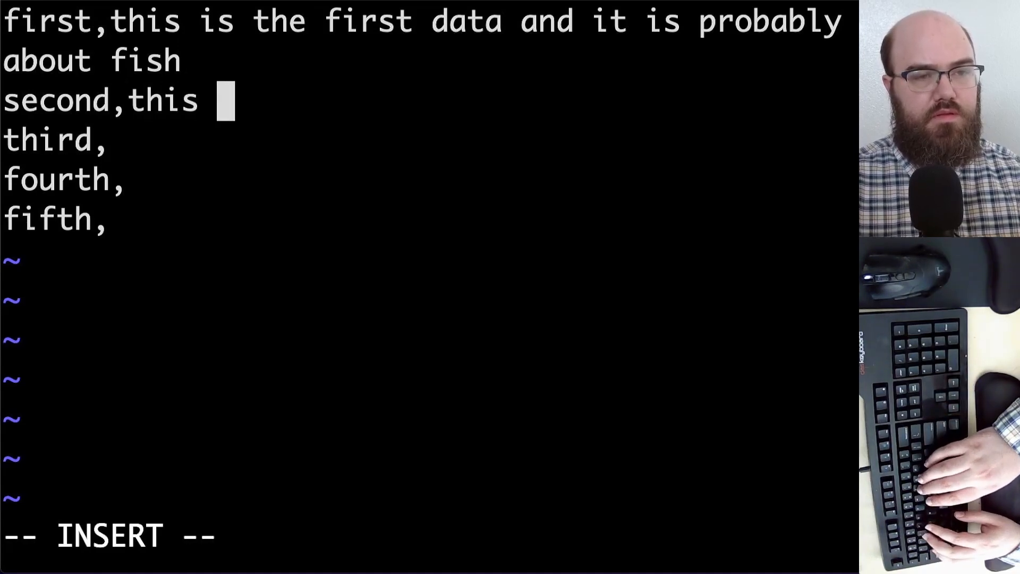
text(is the second data a)
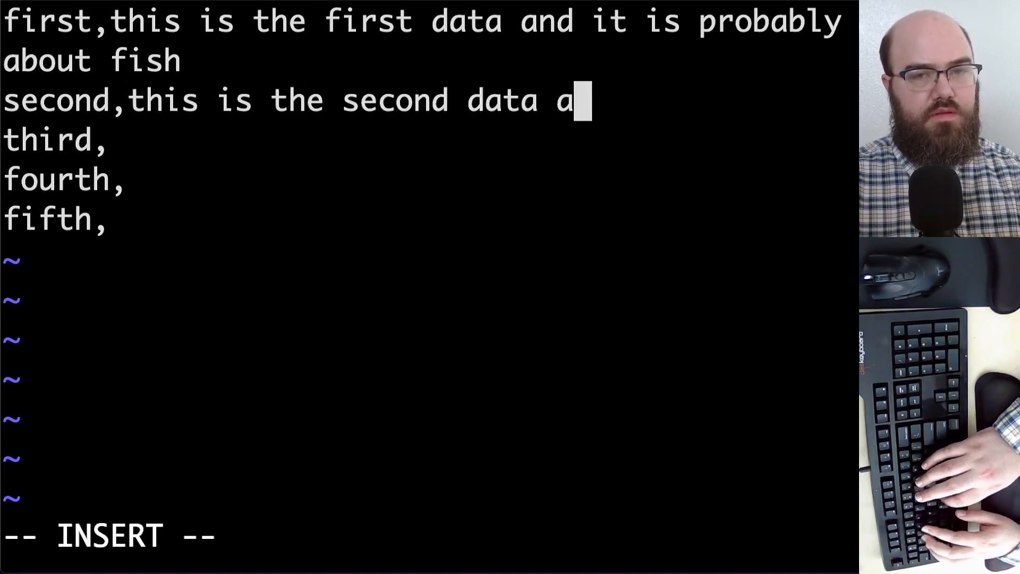
text(nd it is pr)
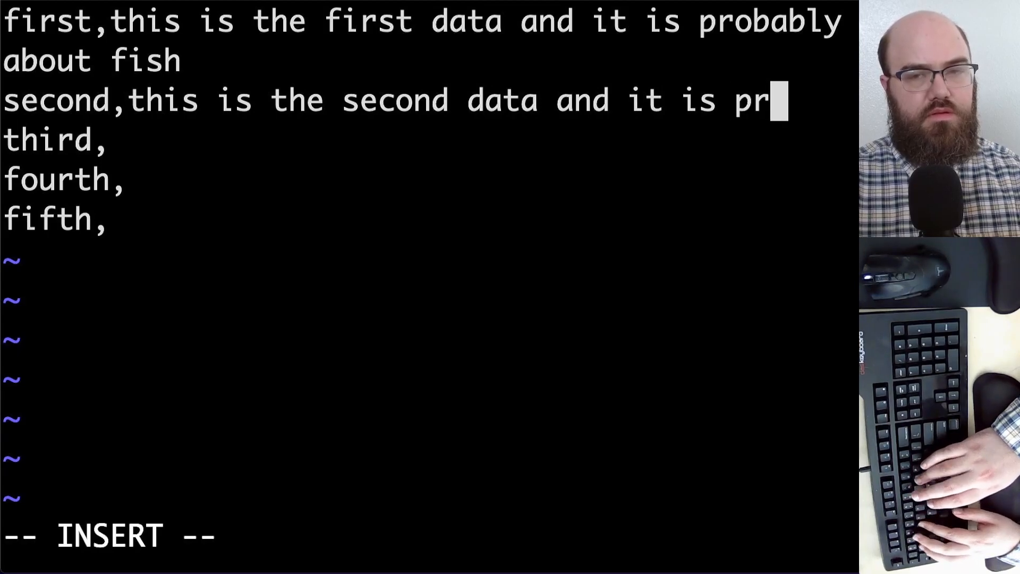
text(obably about)
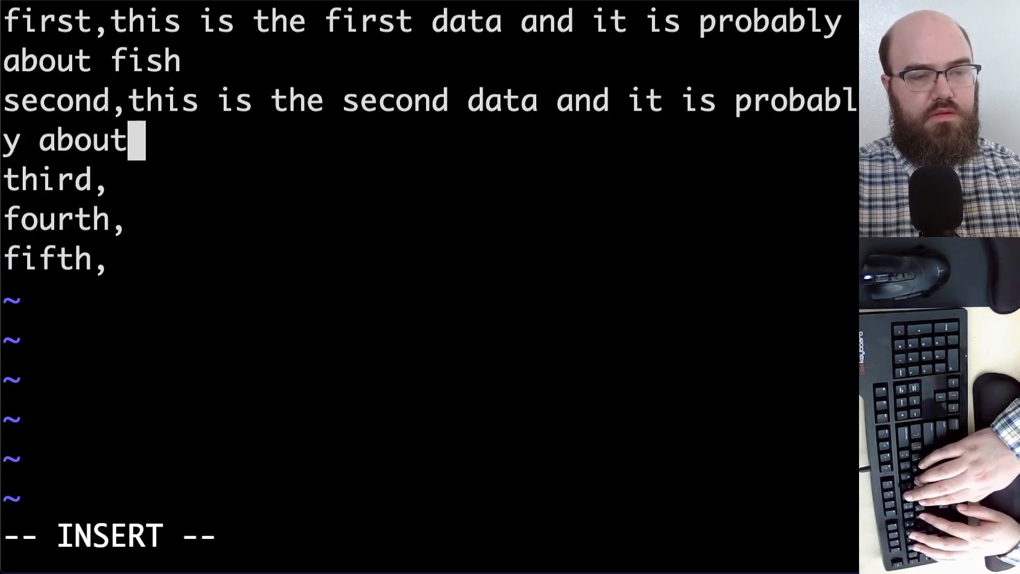
text(cows)
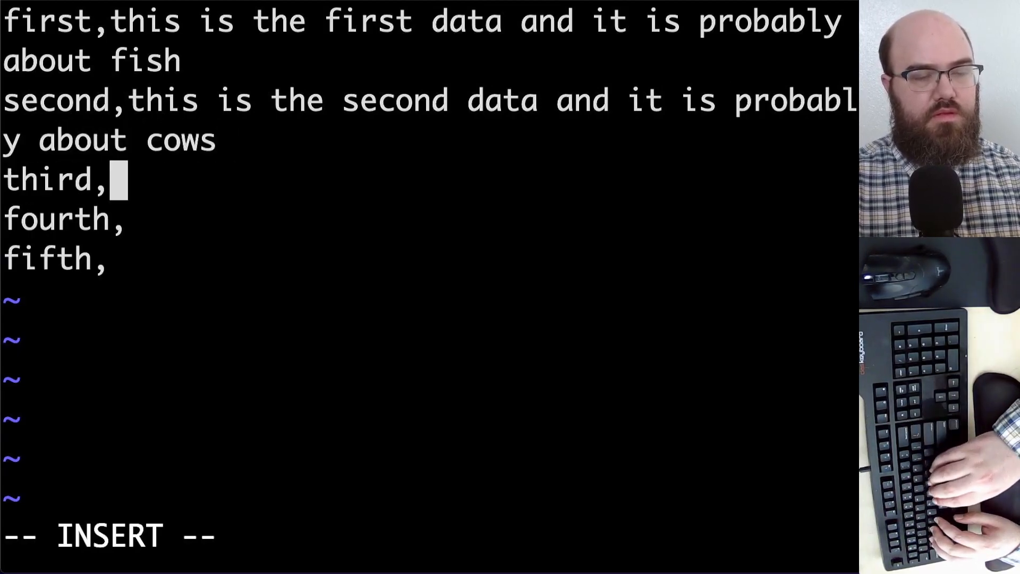
text(this is the)
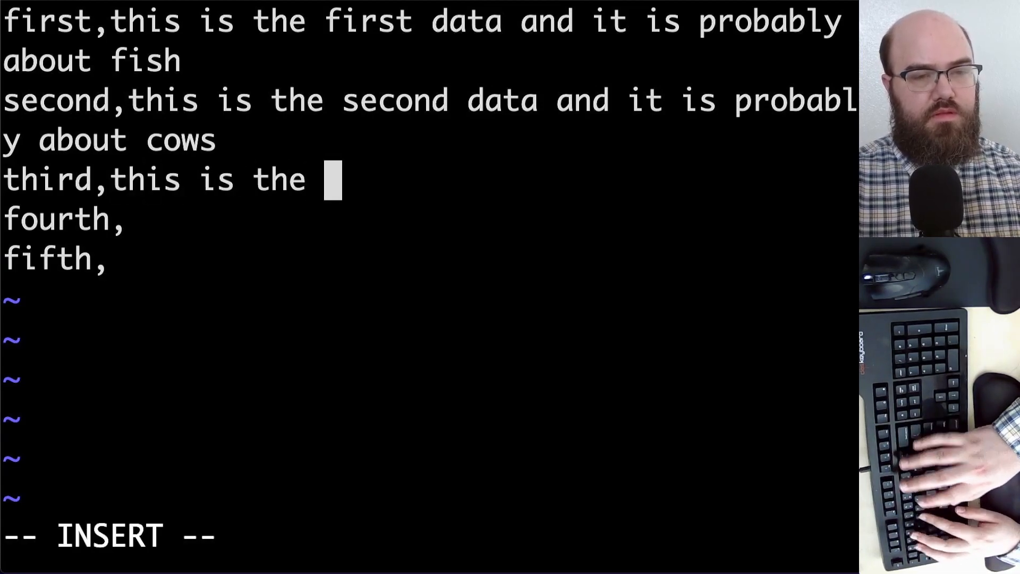
text(thir)
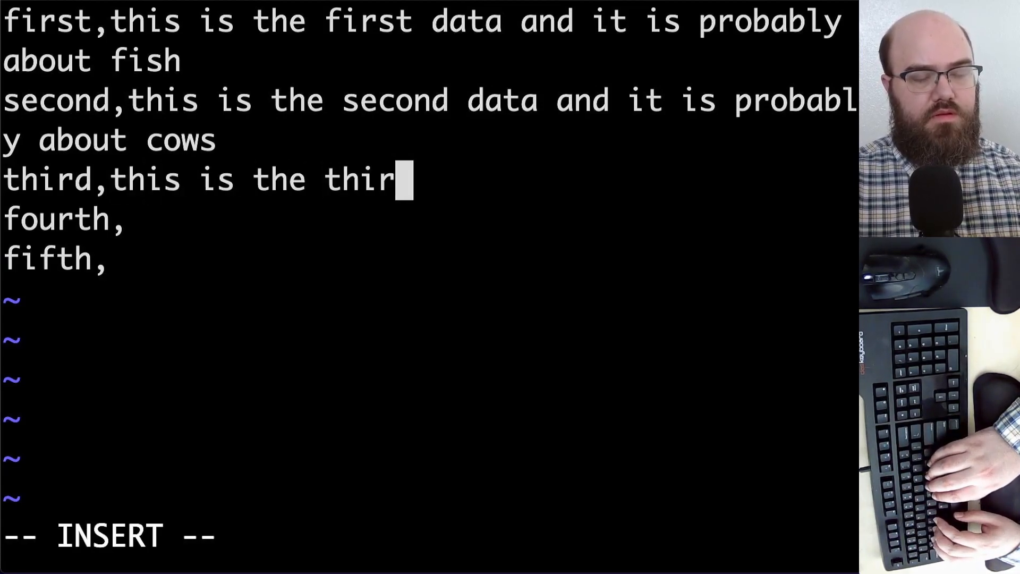
text(d row informat)
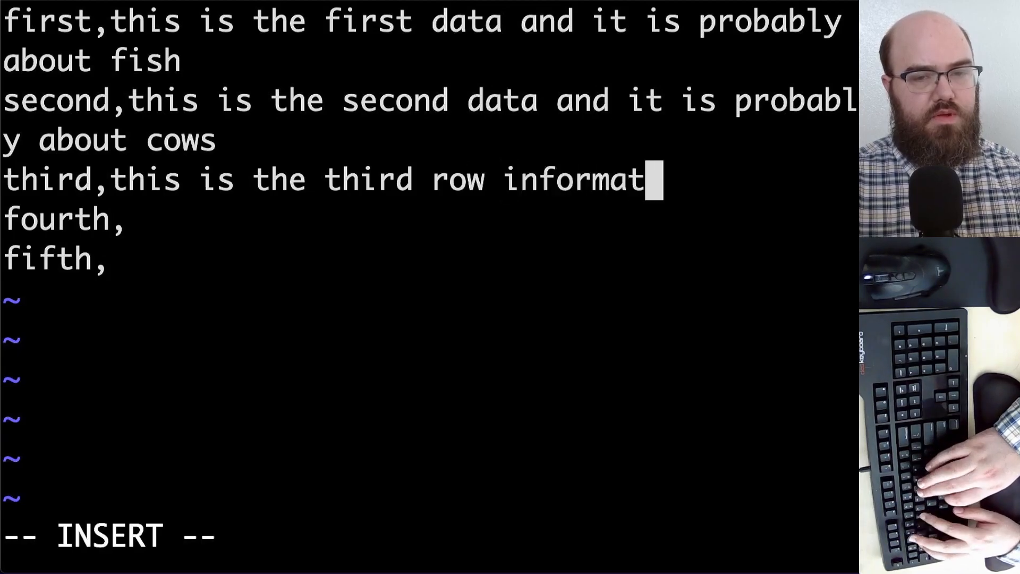
text(ion and we do not know what it is abou)
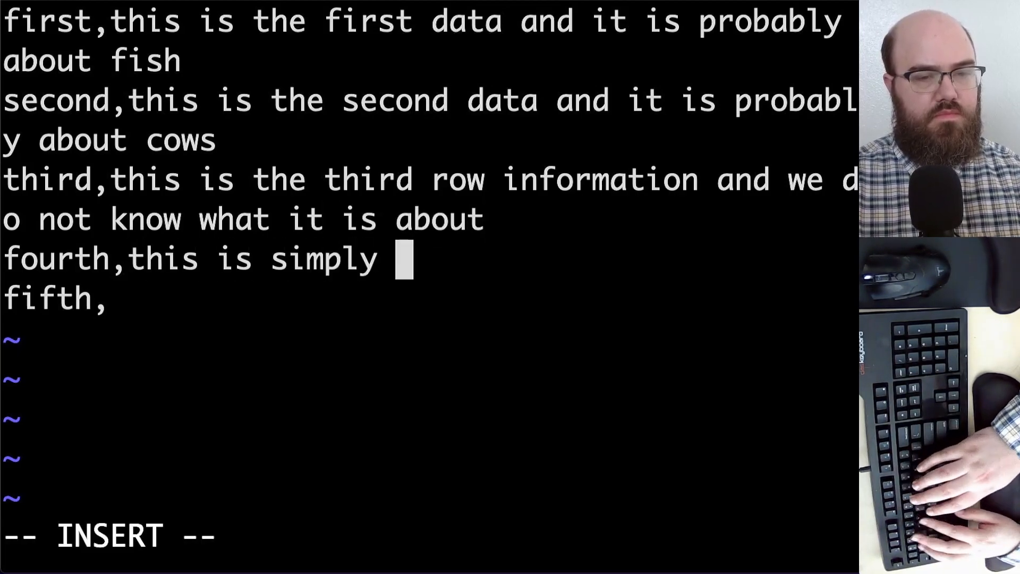
Add the fourth row's description and 'this is my favorite row' for the fifth.
text(the fourth)
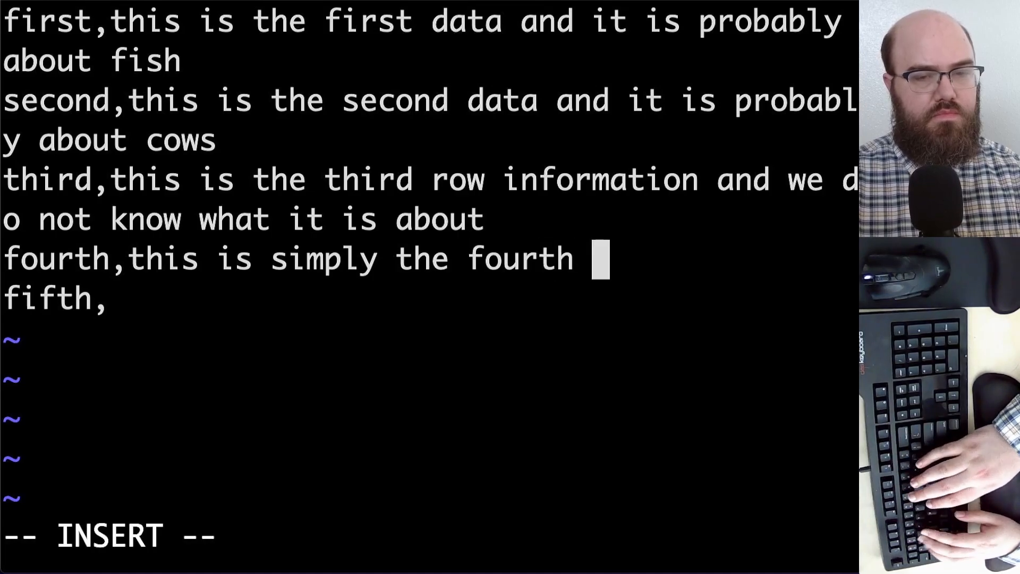
text(row)
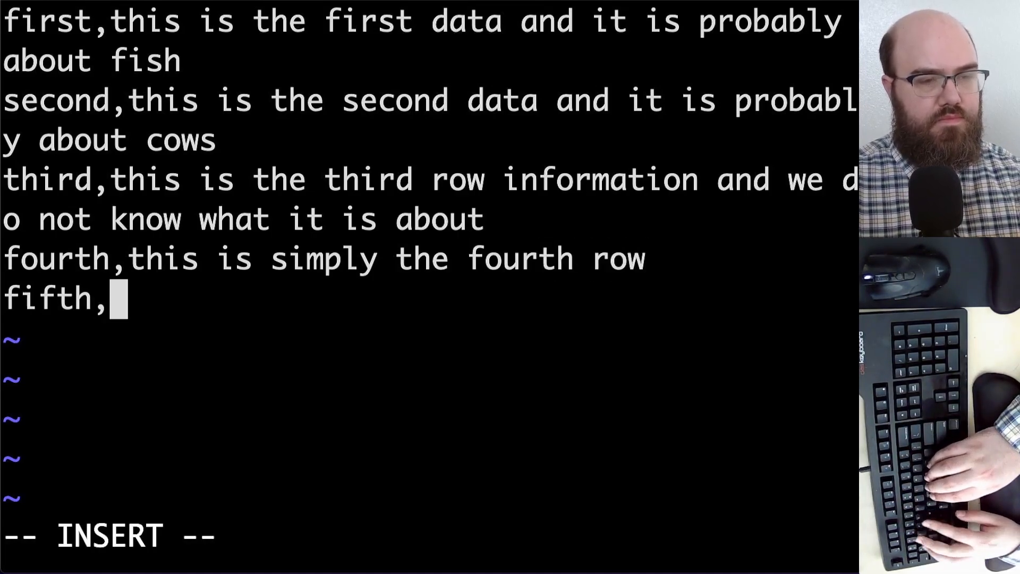
text(this is my)
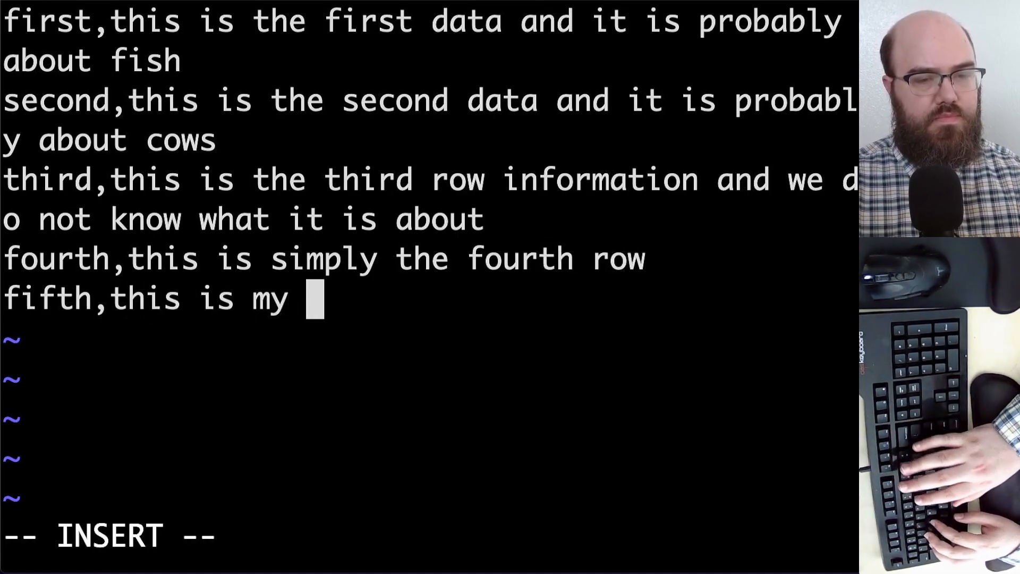
text(favorite)
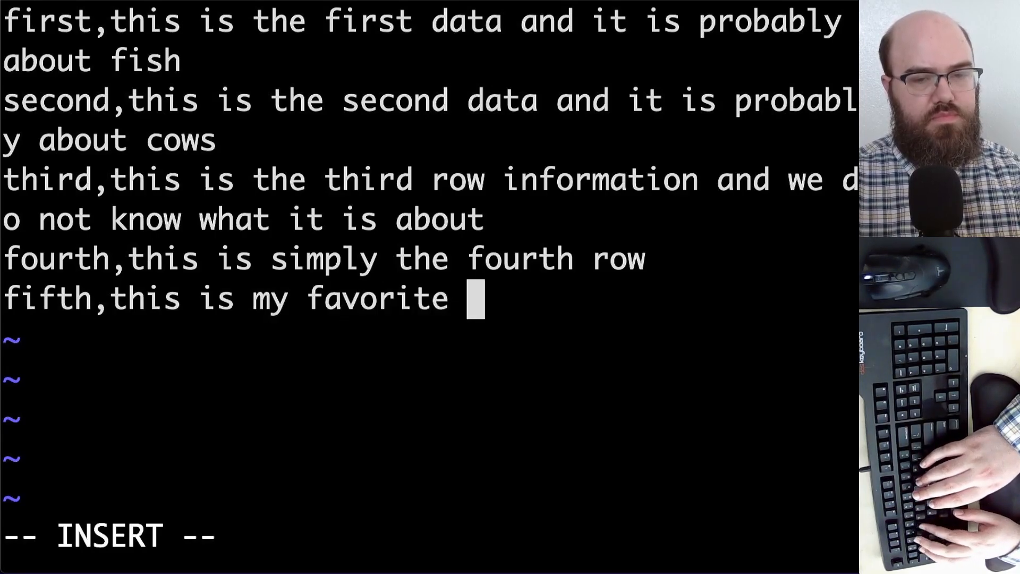
text(row)
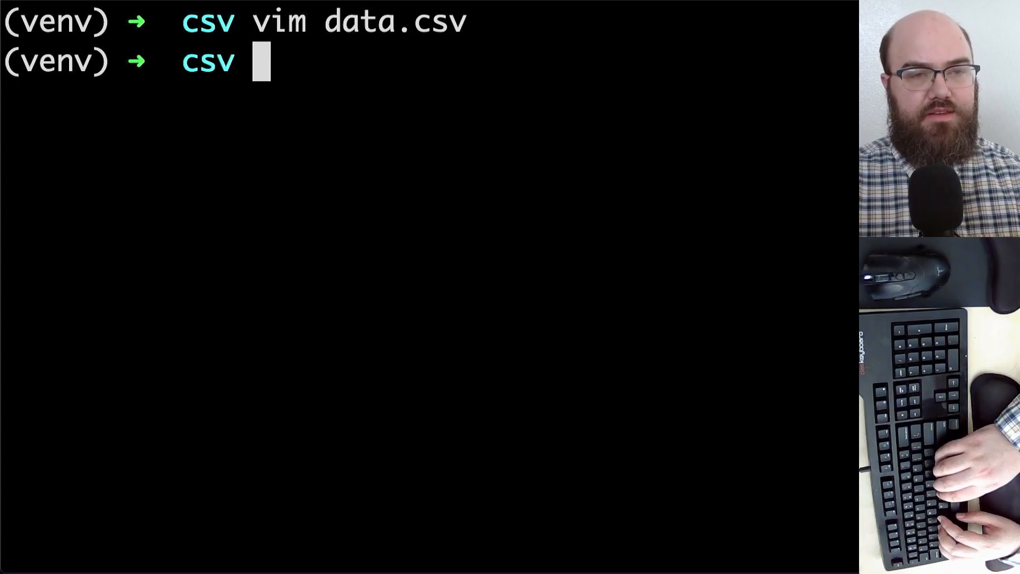
Start Vim on a new process.py file from the shell.
text(vi)
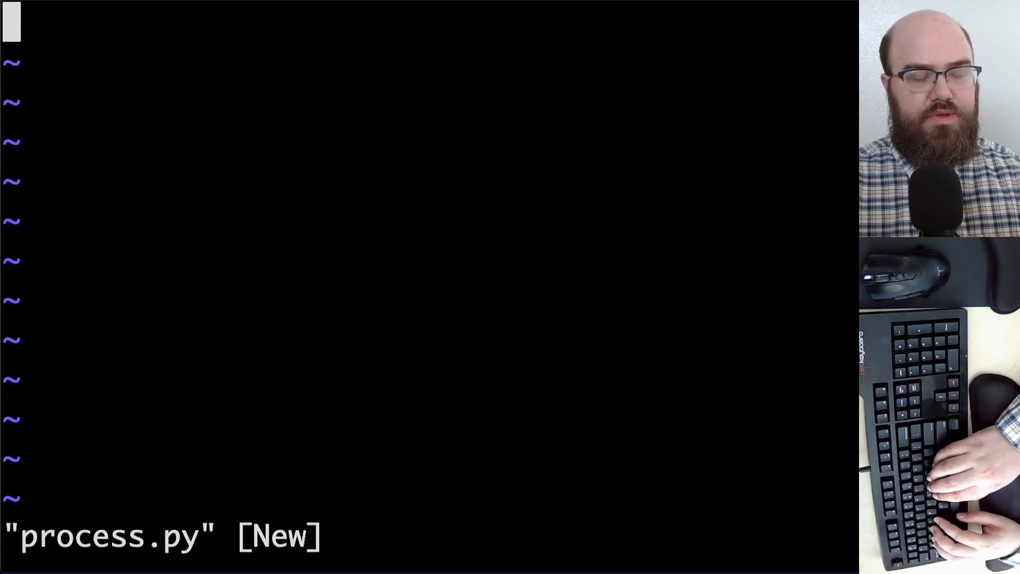
Write with open('data.csv') and file_text = f.read() into process.py.
key(i)
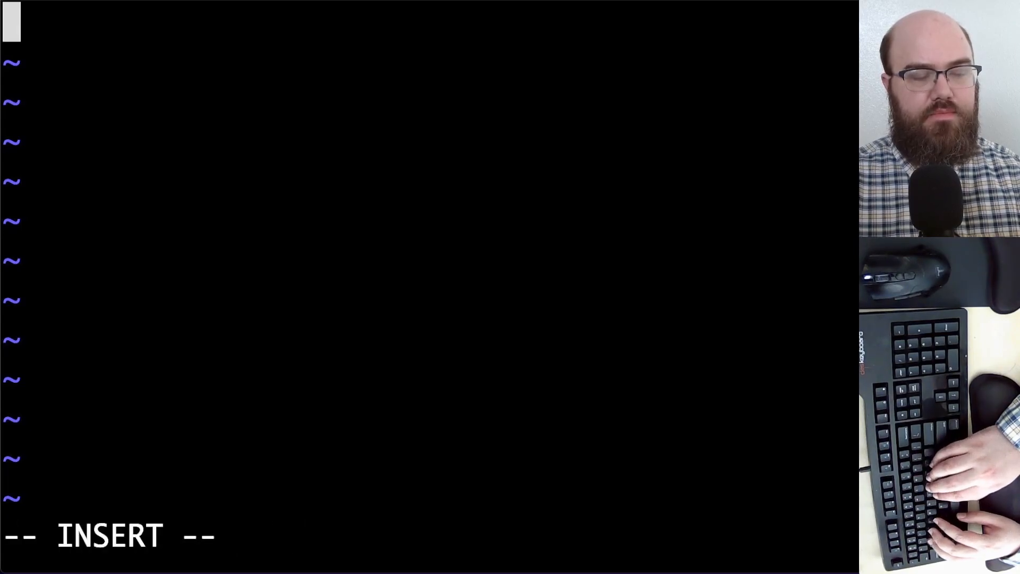
text(with open()
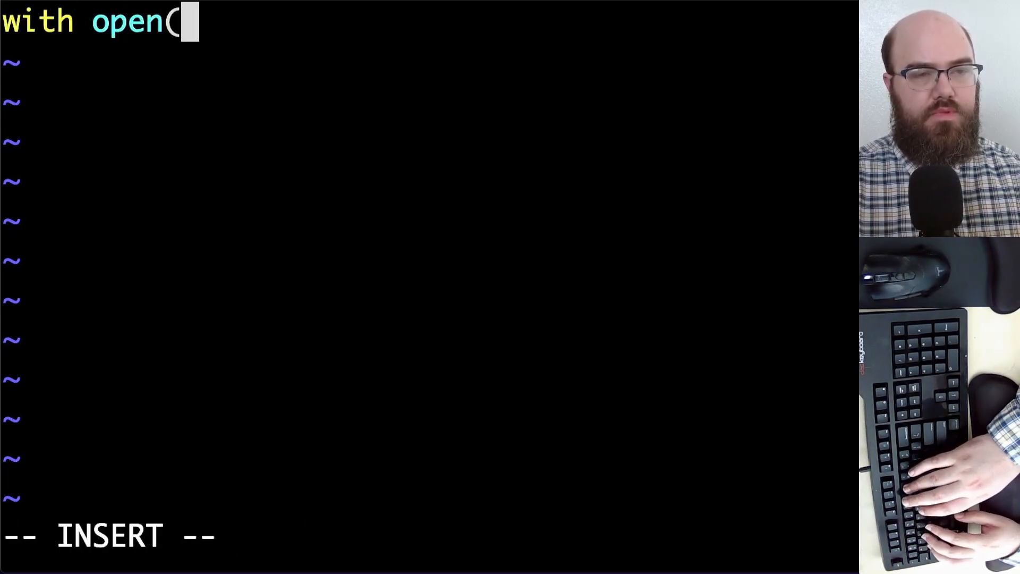
text(')
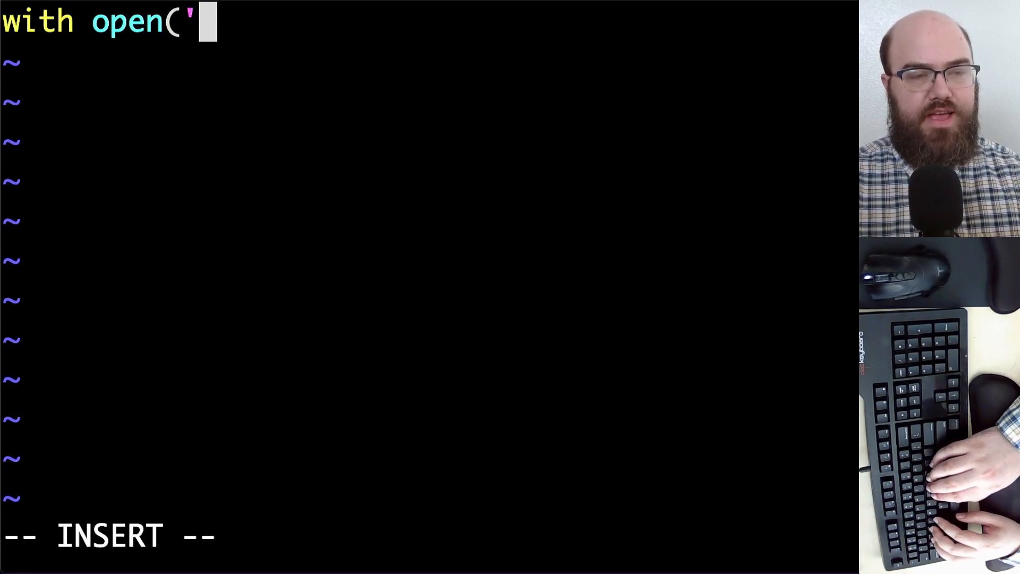
text(data)
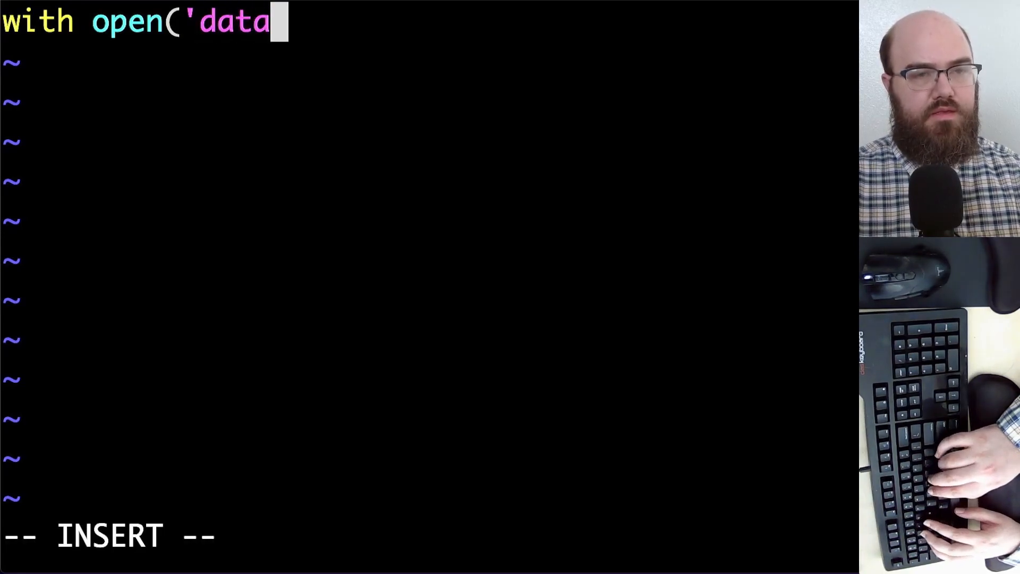
text(.csv)
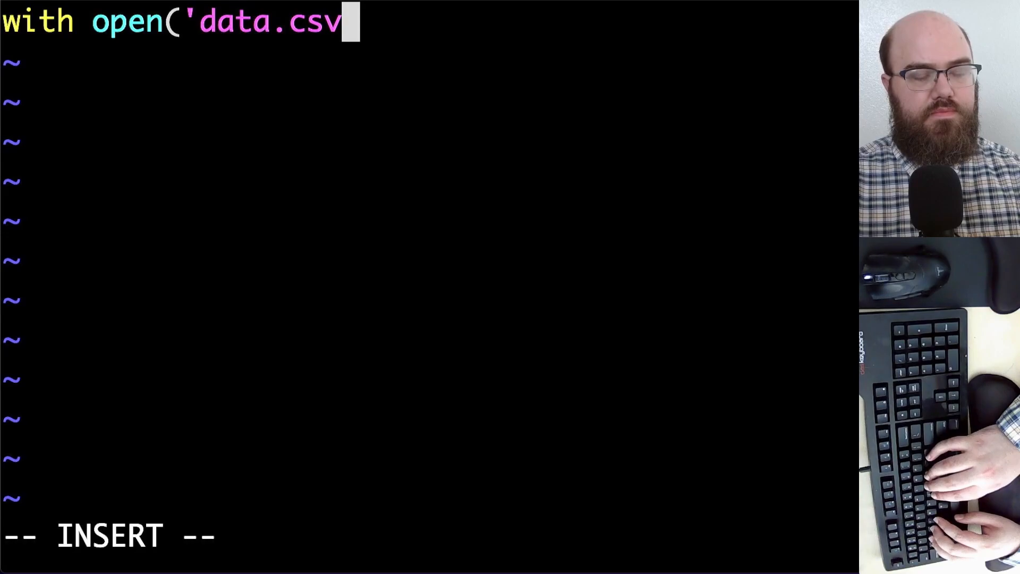
text(') as f:)
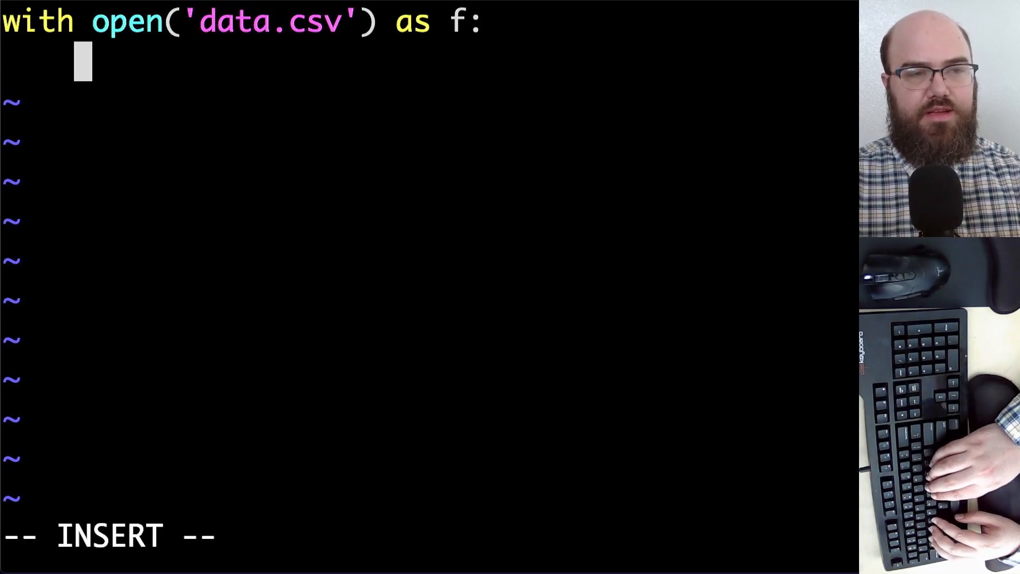
text(file_)
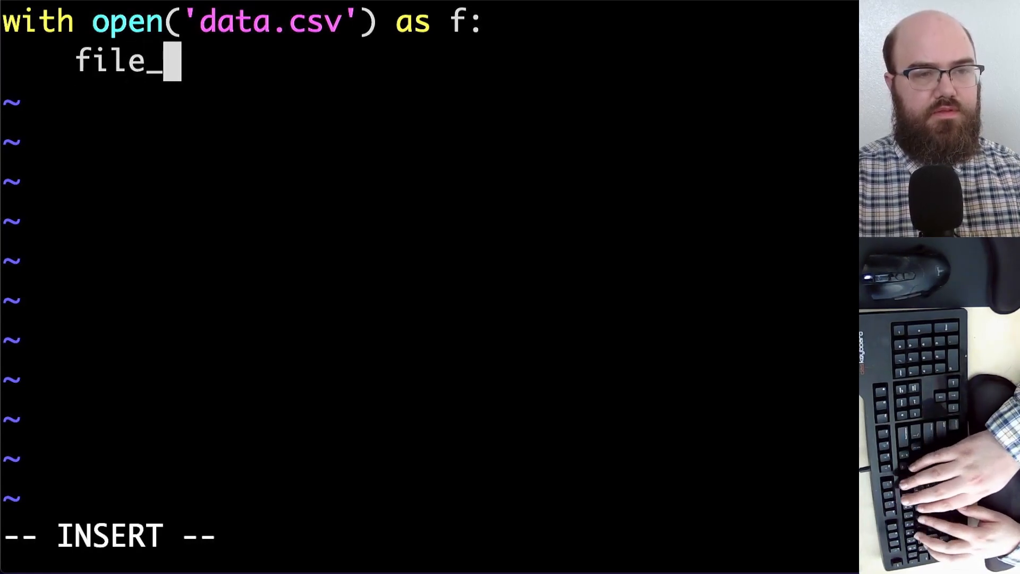
text(text = f.read)
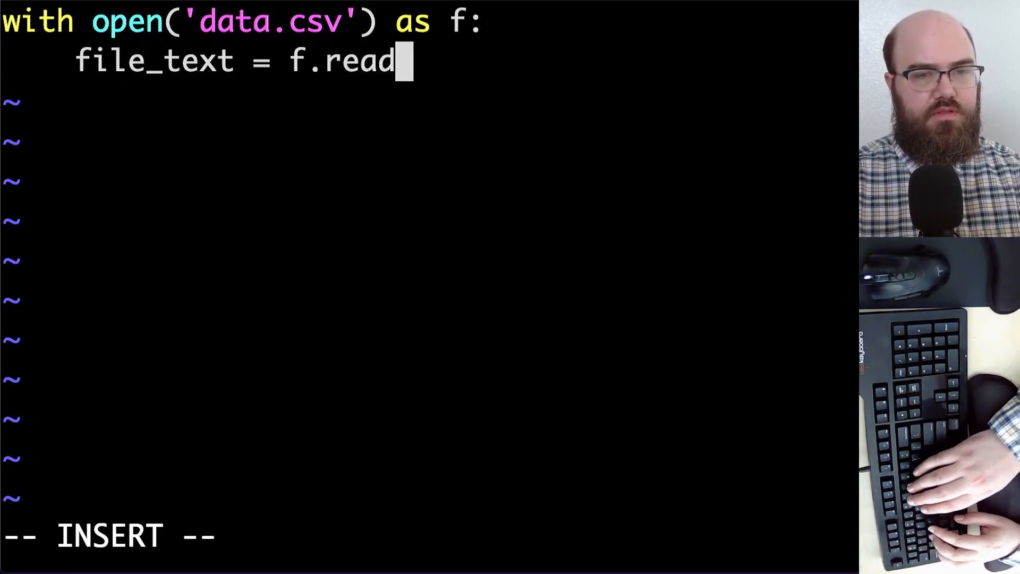
text(())
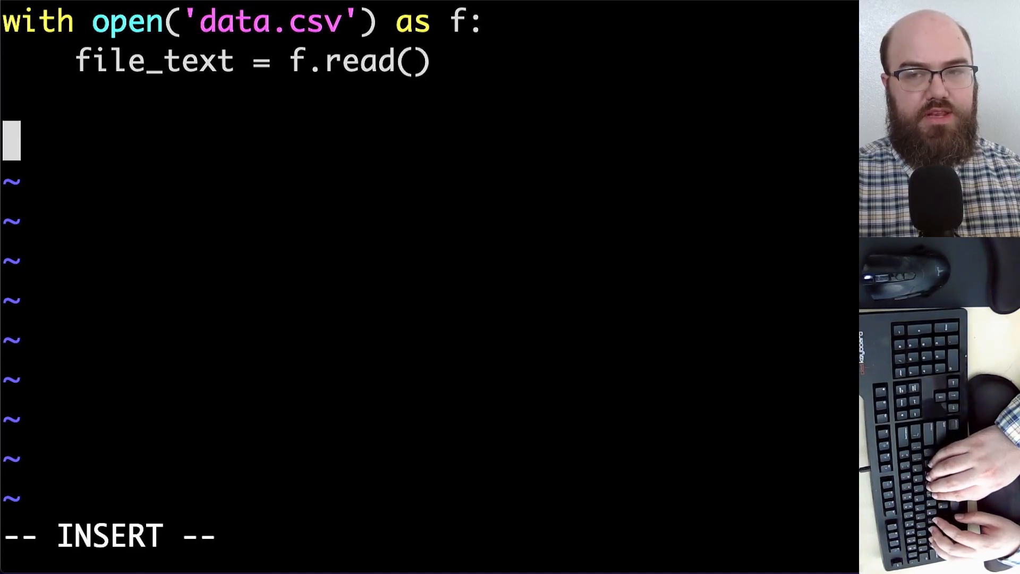
Add file_text = file_text.strip() and rows = file_text.split('\n') lines.
text(fi)
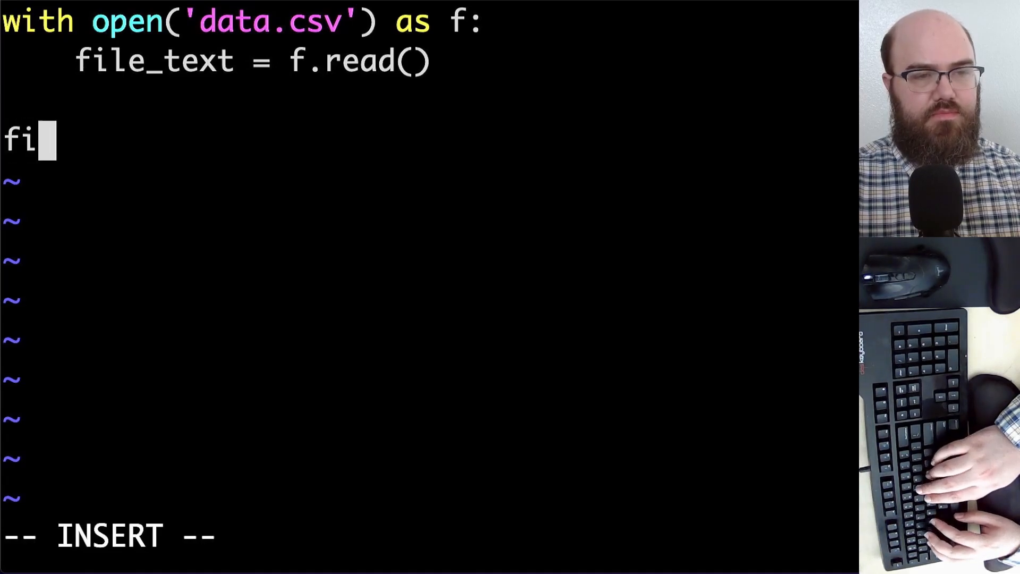
text(le_text = fil)
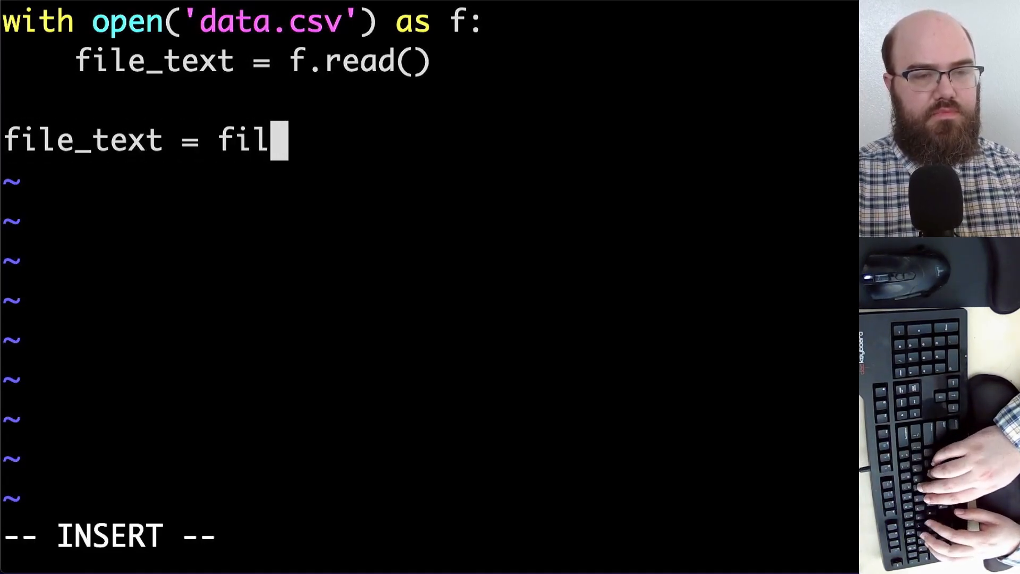
text(e_text.s)
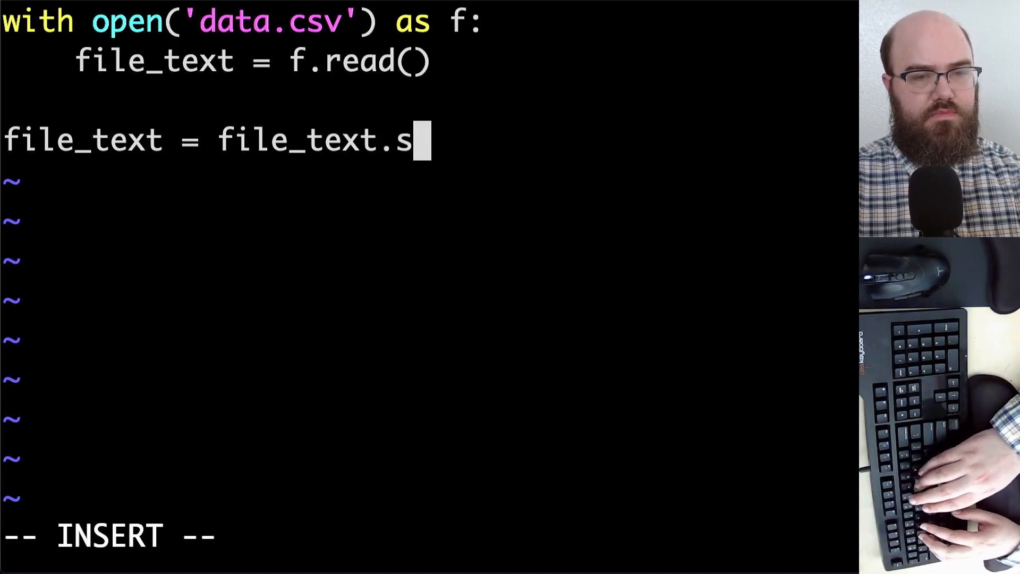
text(trip())
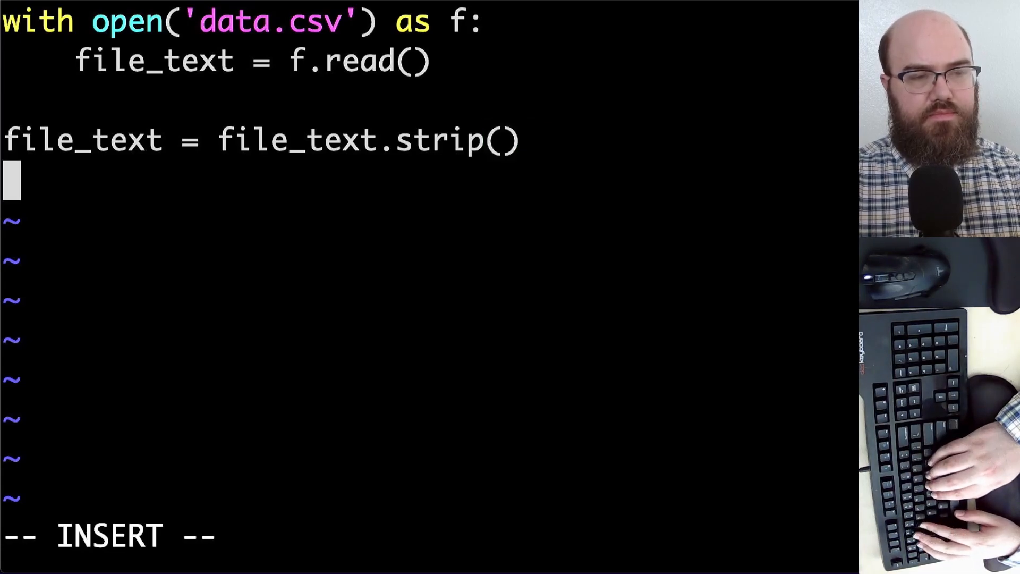
text(rows)
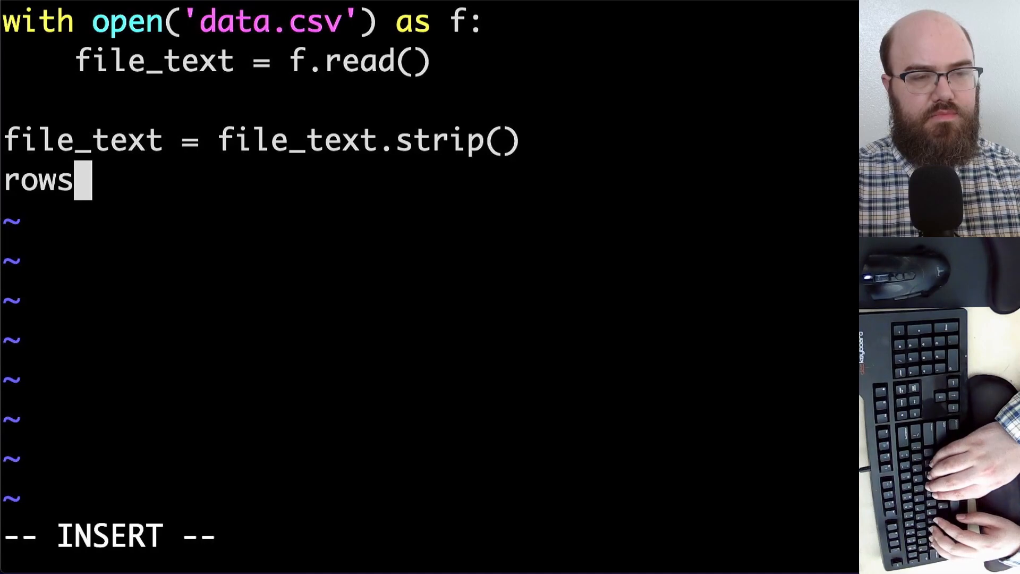
text(= file)
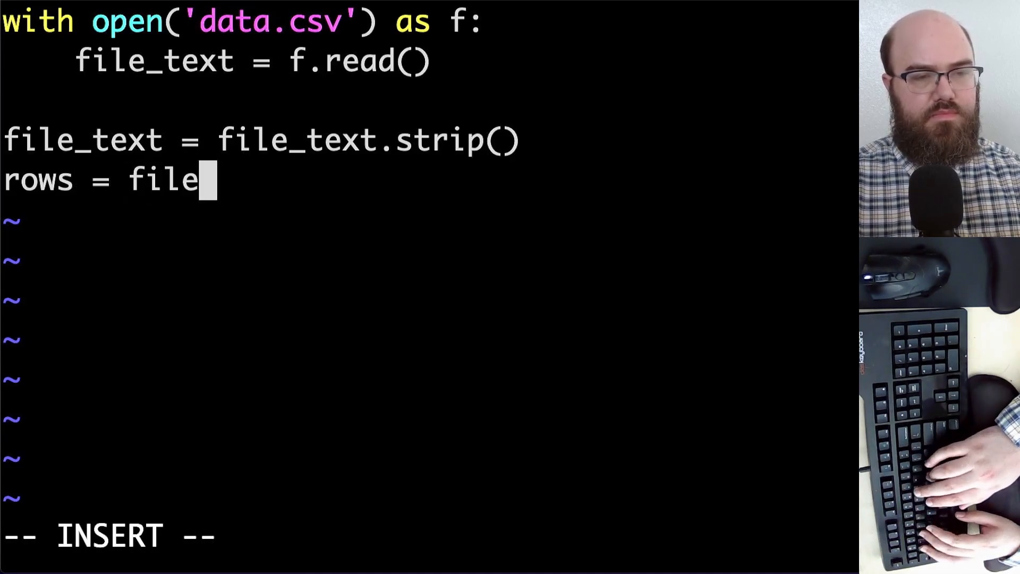
text(_text.split)
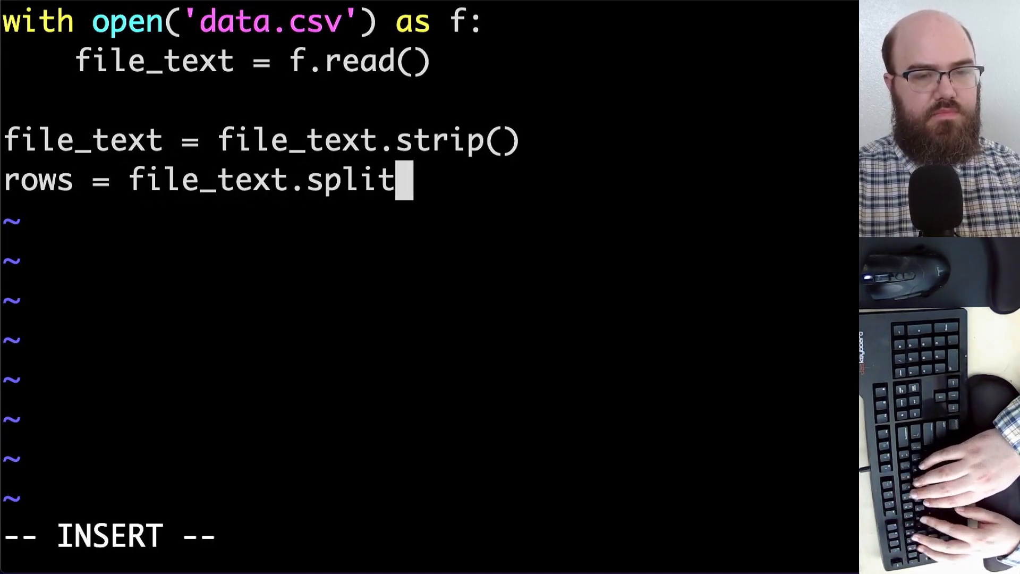
text(('\n)
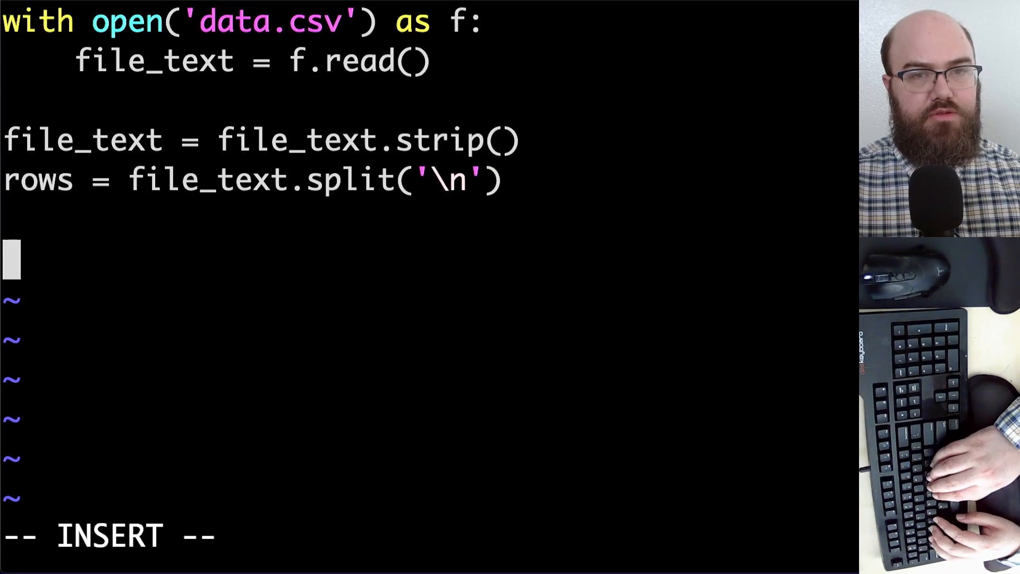
Add a for row in rows: loop with columns = row.split(',').
text(for row)
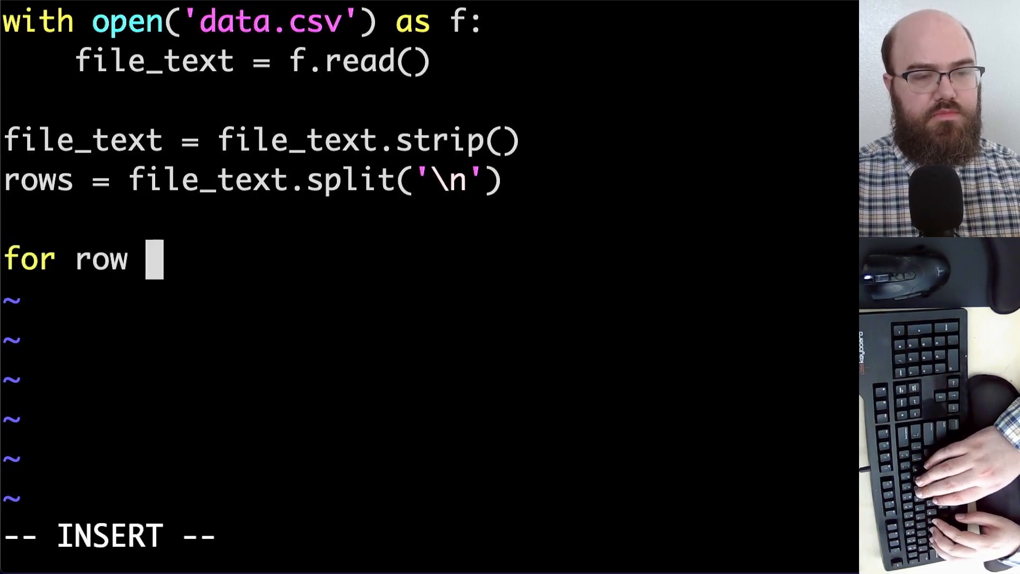
text(in rows:)
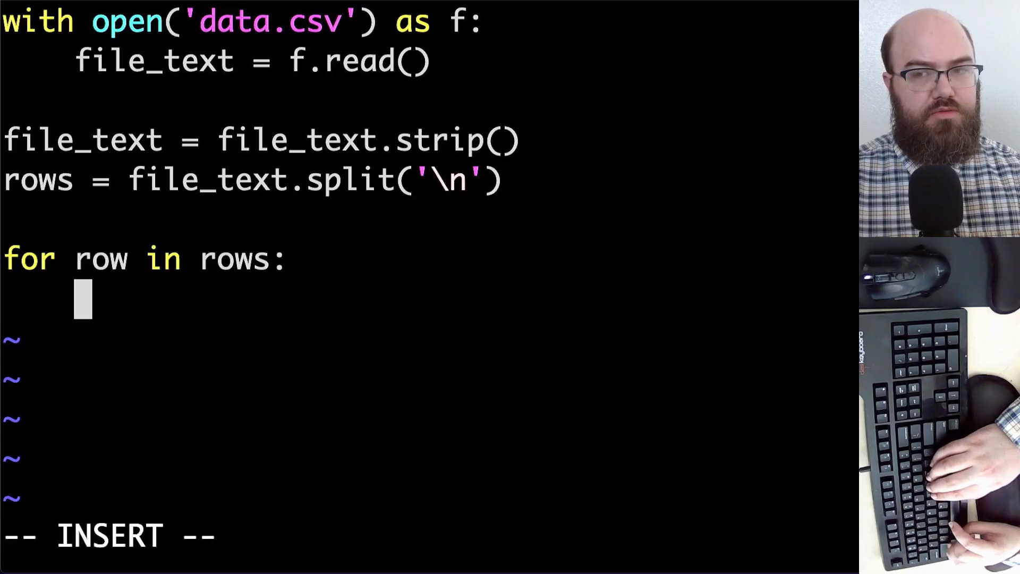
text(column)
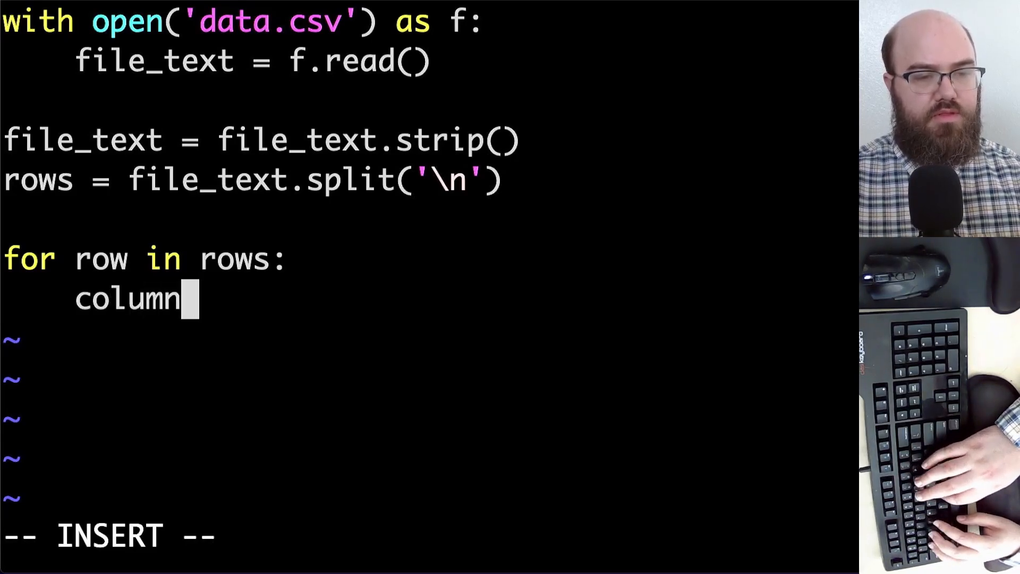
text(s =)
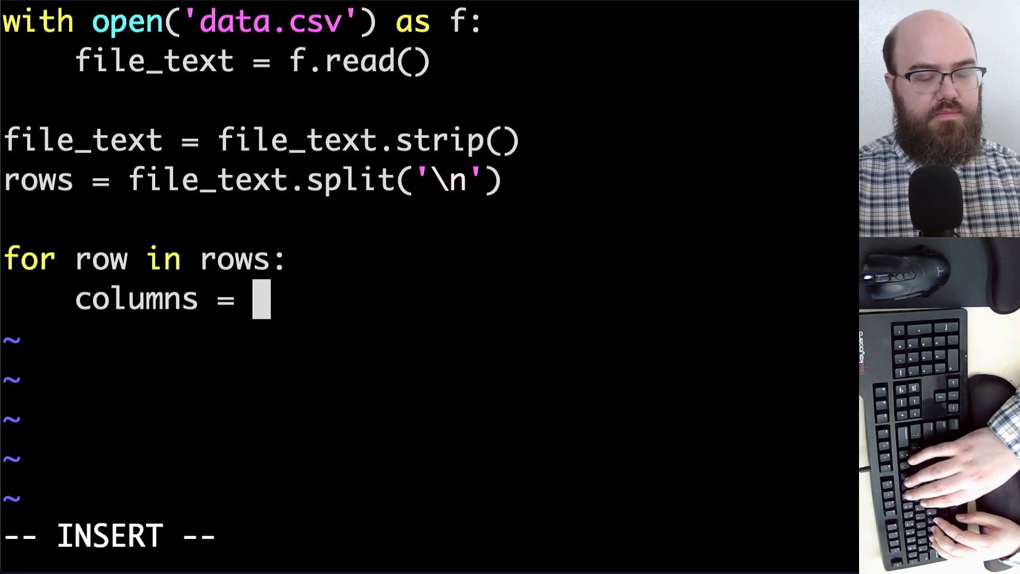
text(row.split)
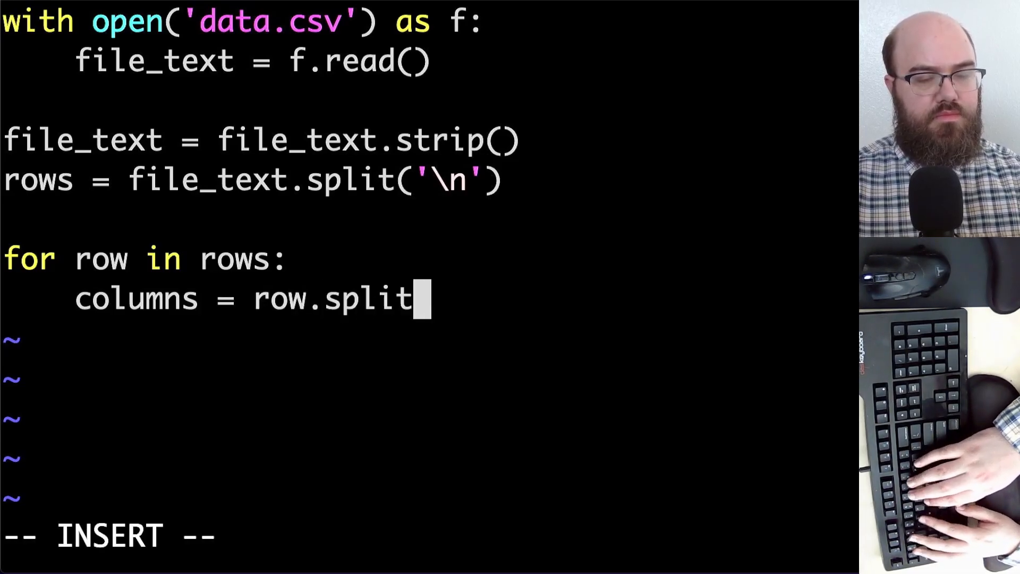
text((','))
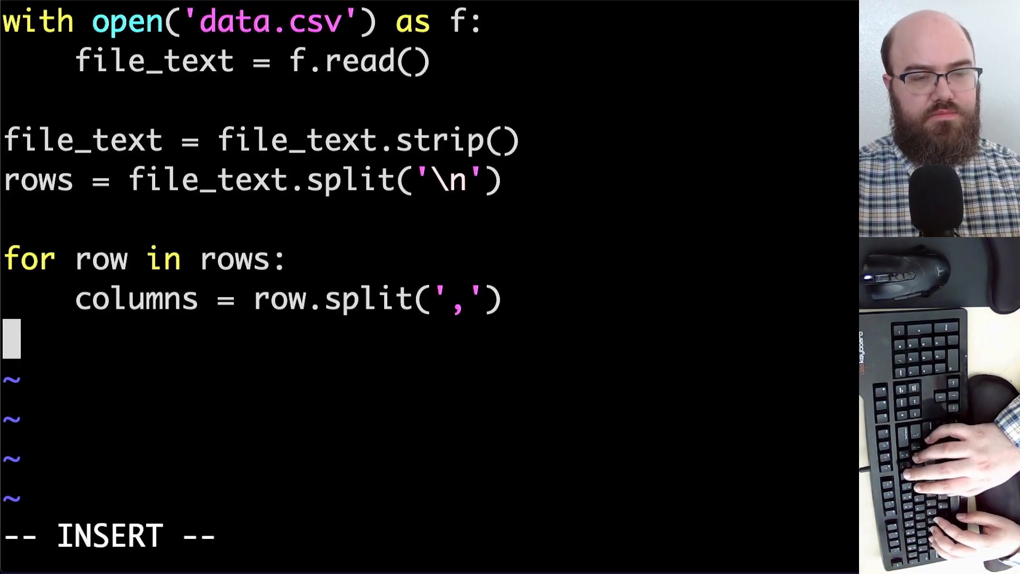
Assign file_name = columns[0] and content = columns[1], then exit Vim saving.
key(Tab)
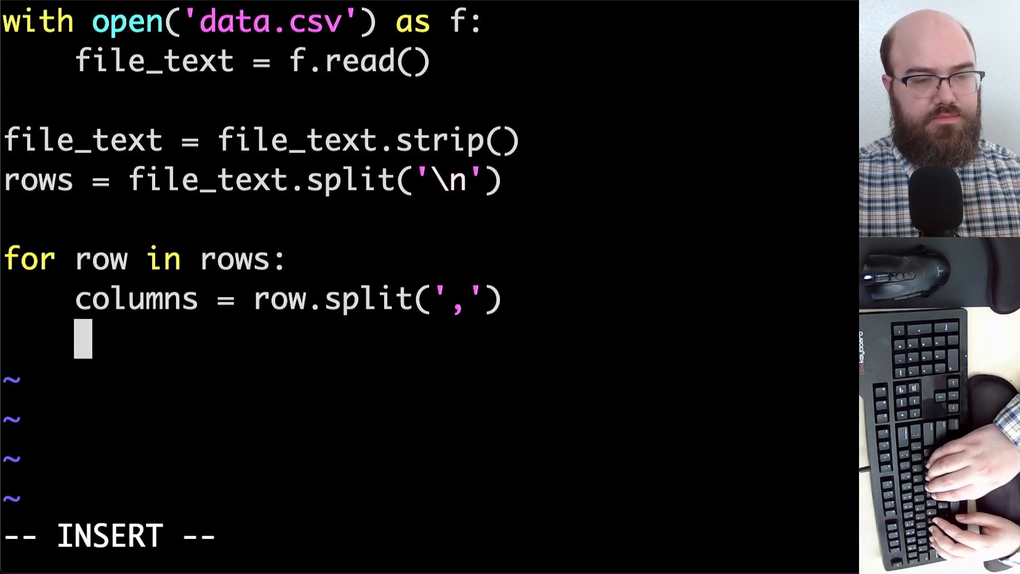
text(file_name)
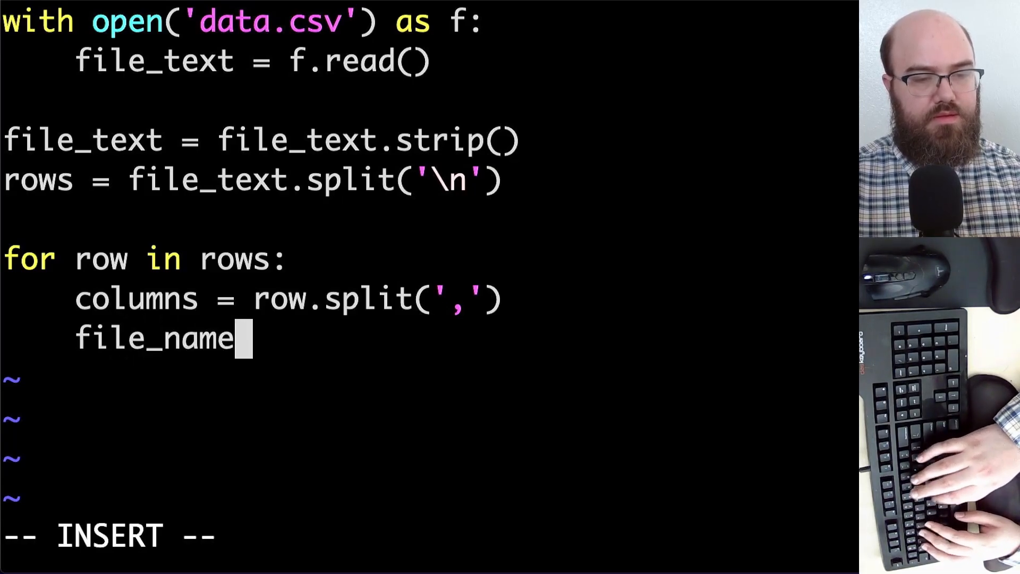
text(= col)
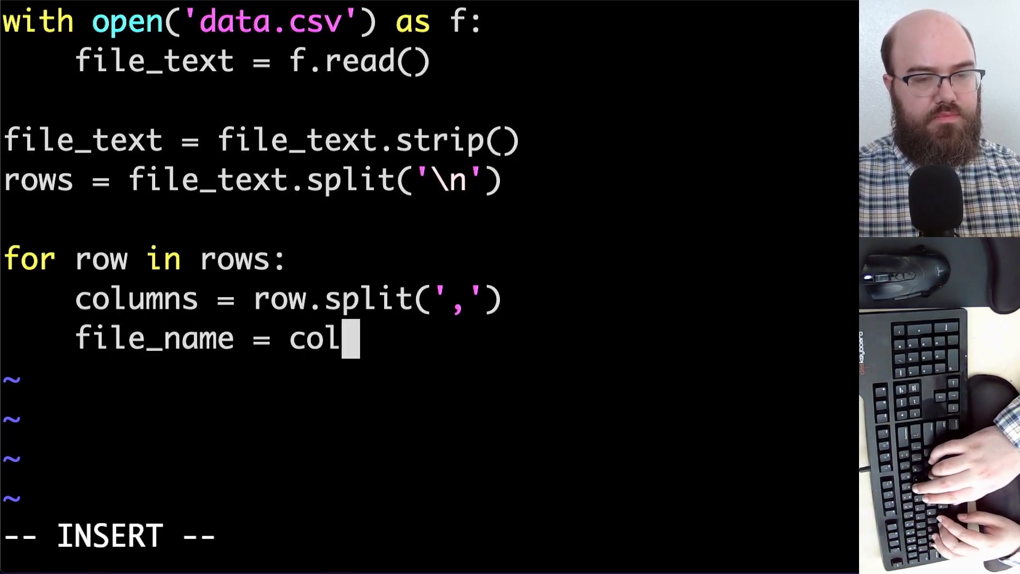
text(umns[)
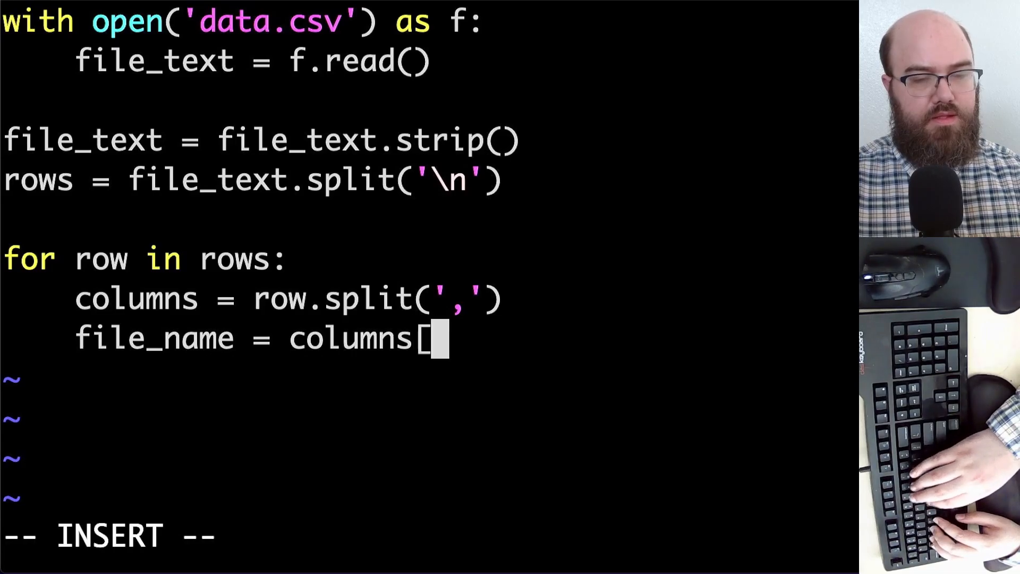
text(0])
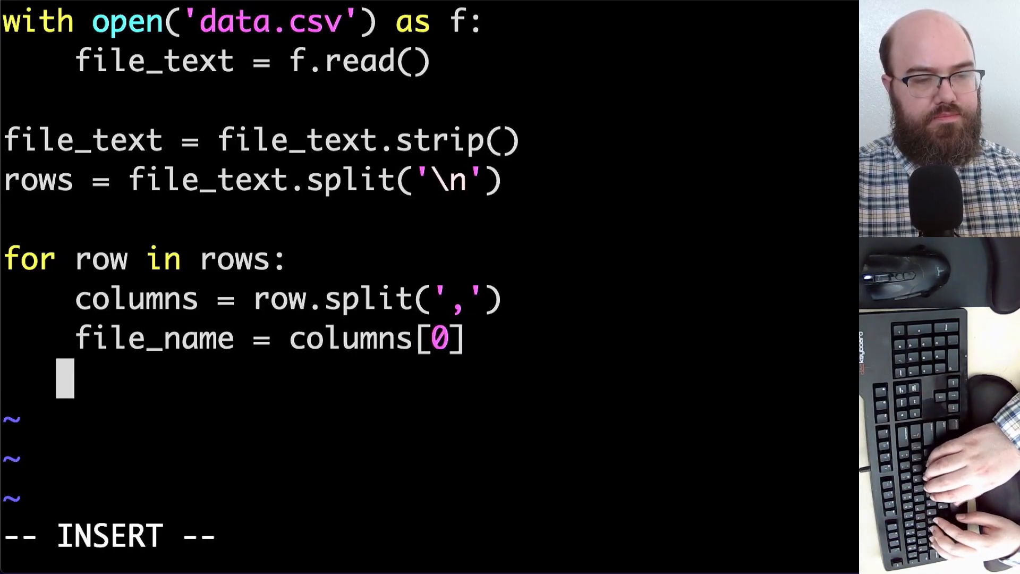
text(content = c)
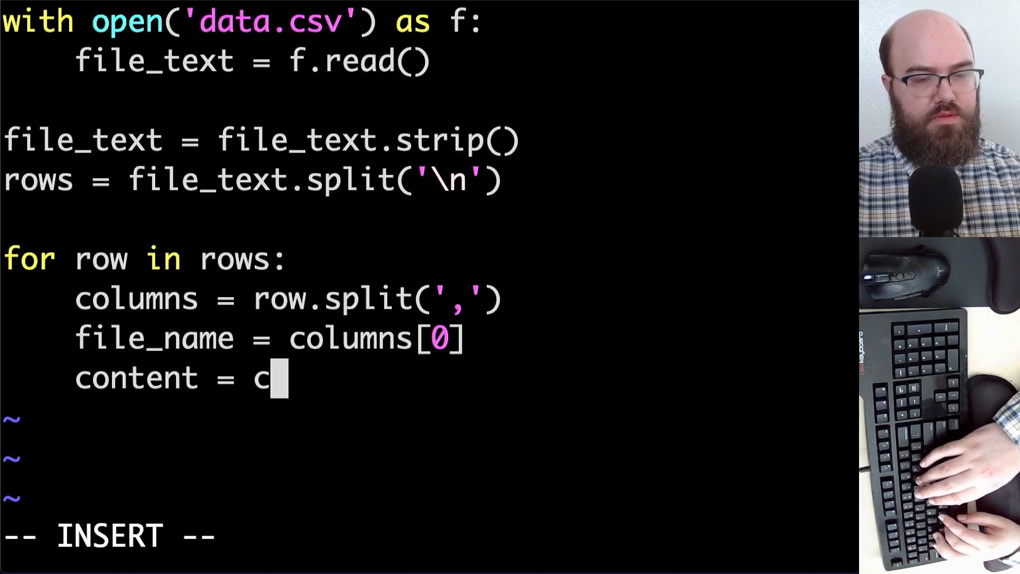
text(olumns[1])
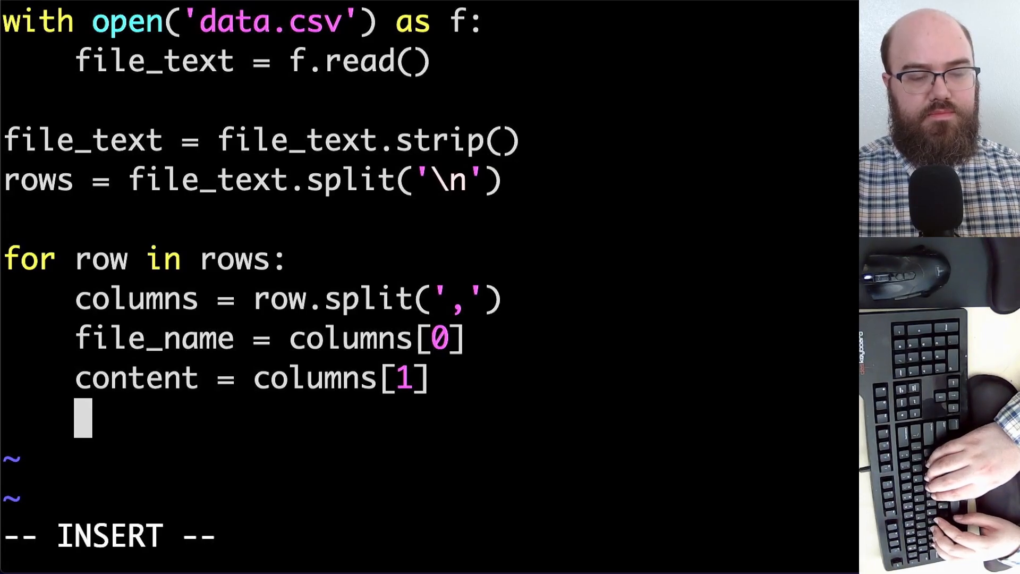
key(Escape)
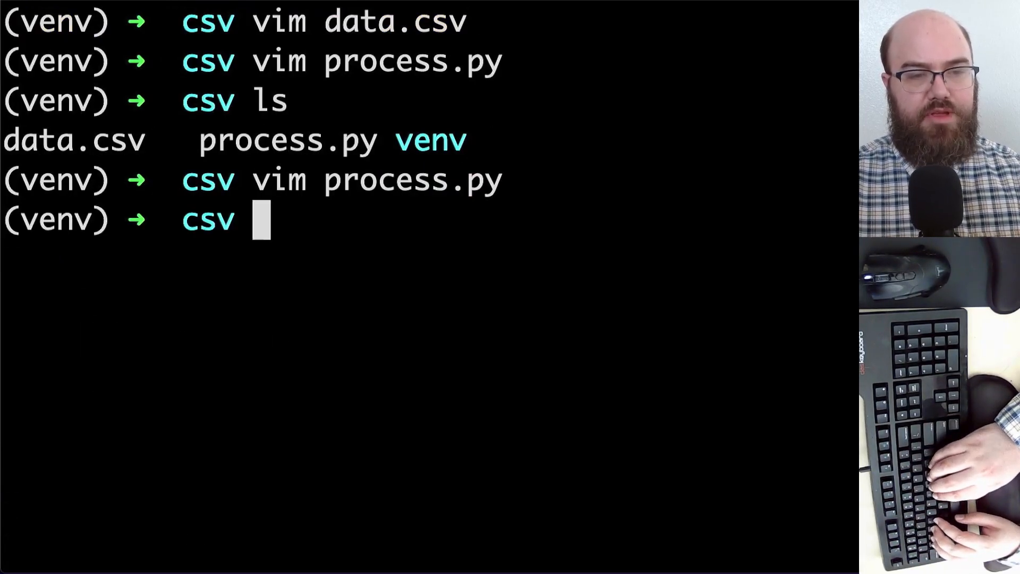
Make the output directory with mkdir and reopen process.py in Vim.
text(,)
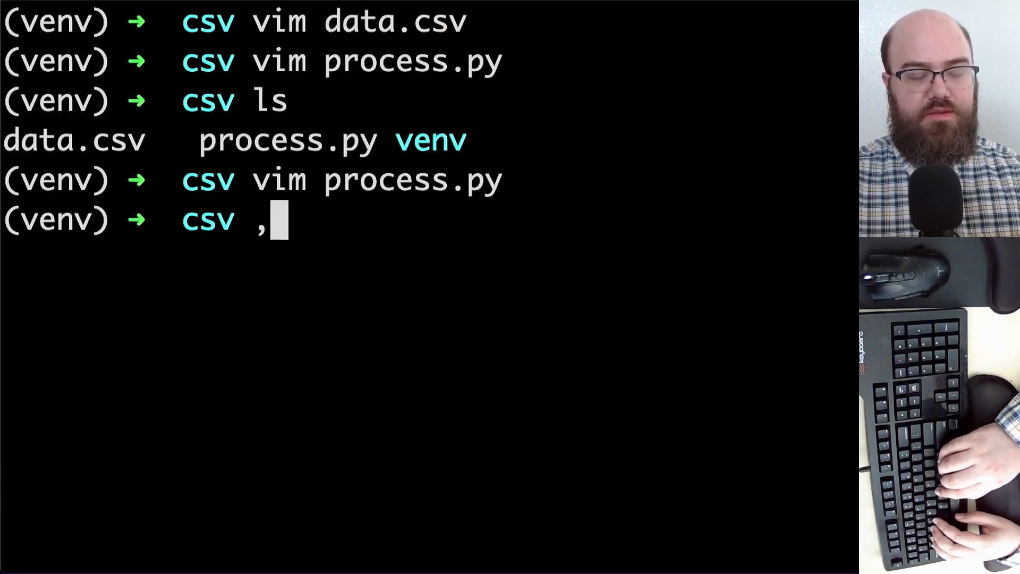
text(mkdir)
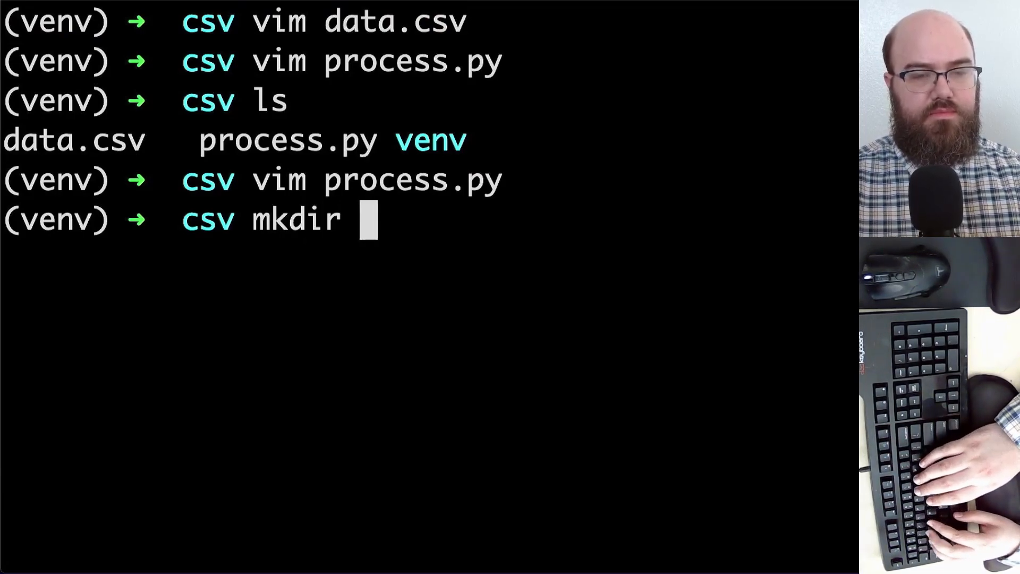
text(output)
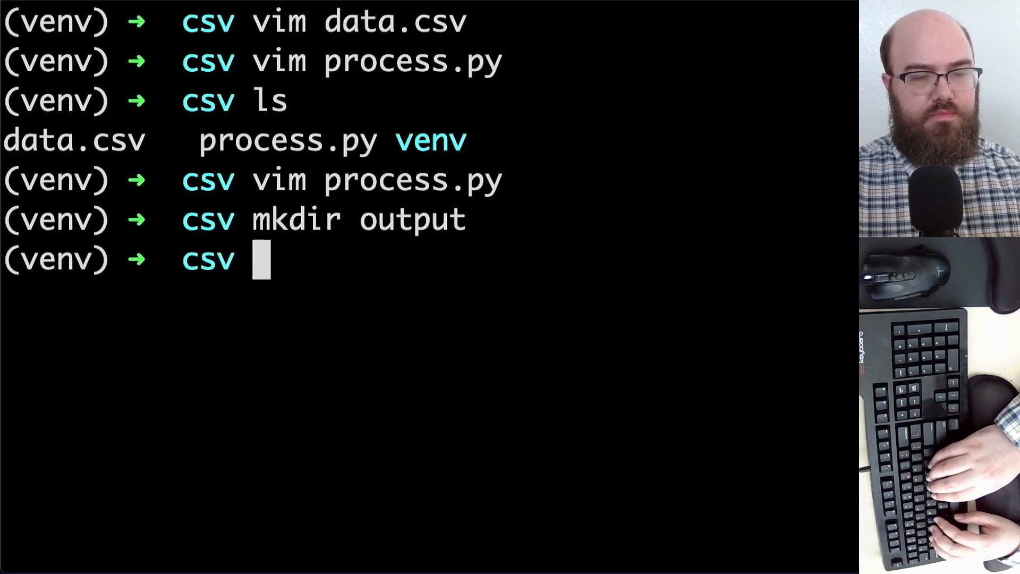
text(vim process.py)
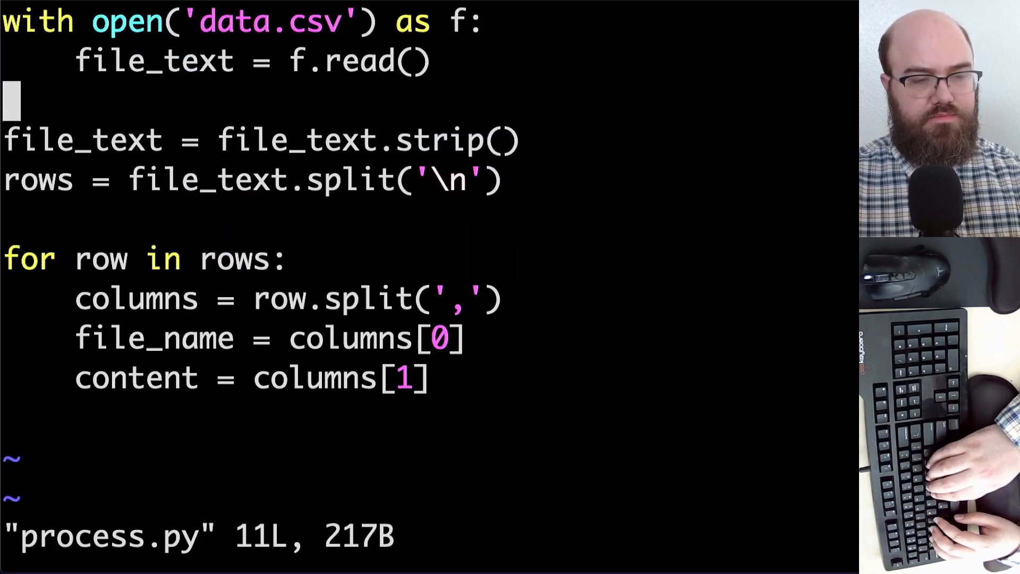
Begin a with open(f'output/{file_name}.txt' line inside the loop.
key(i)
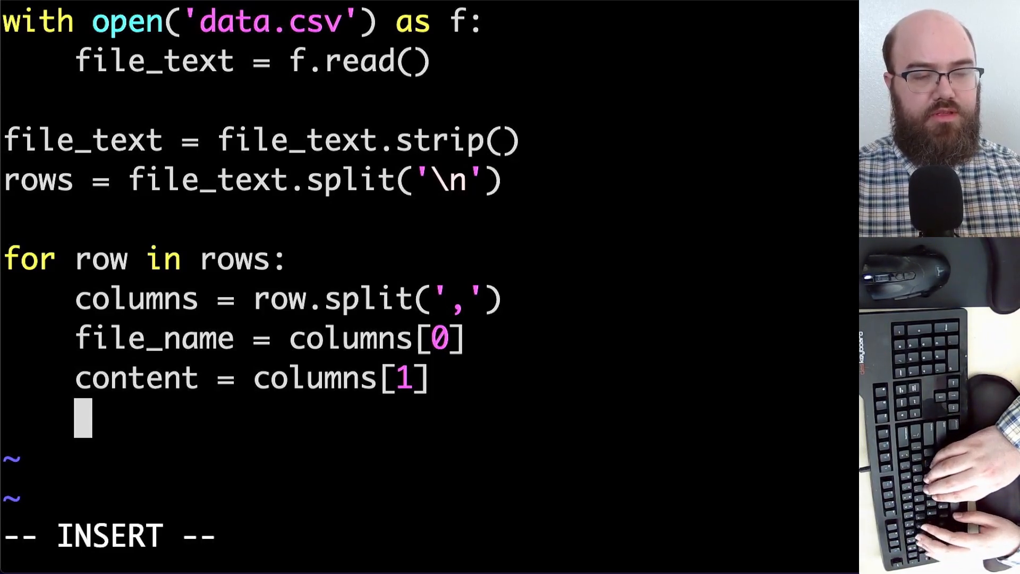
text(with open)
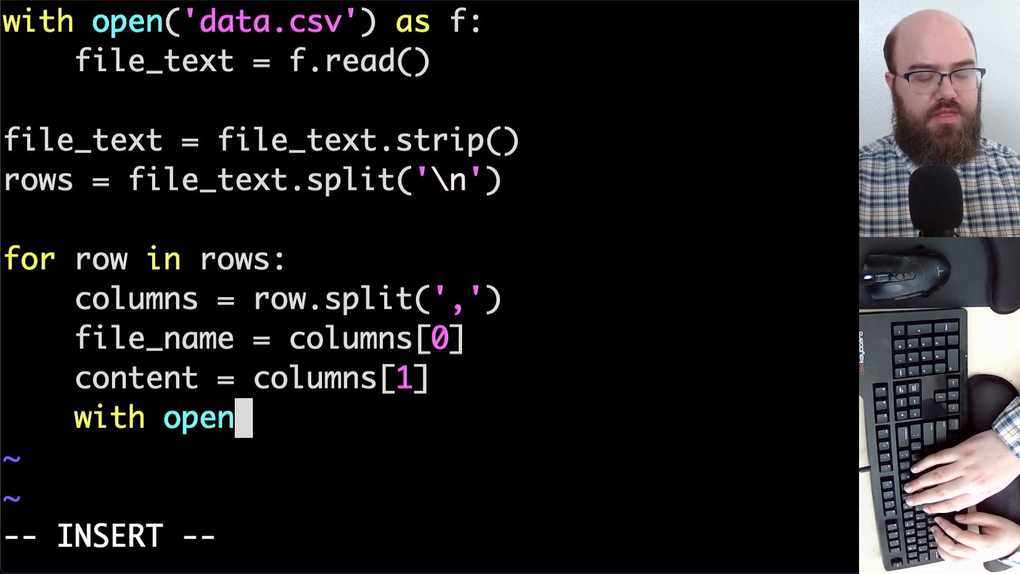
text(('output)
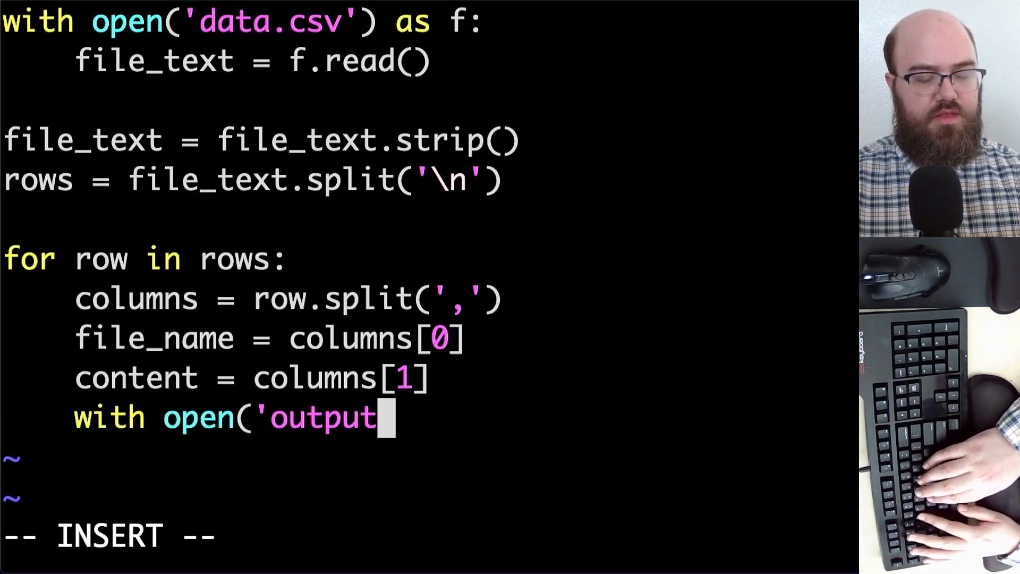
key(BackSpace)
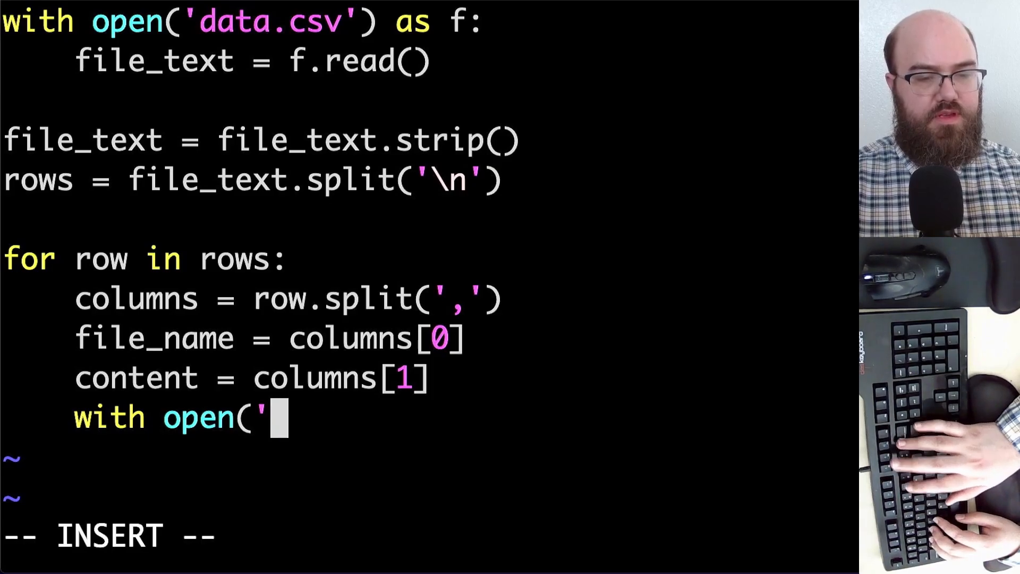
text(f)
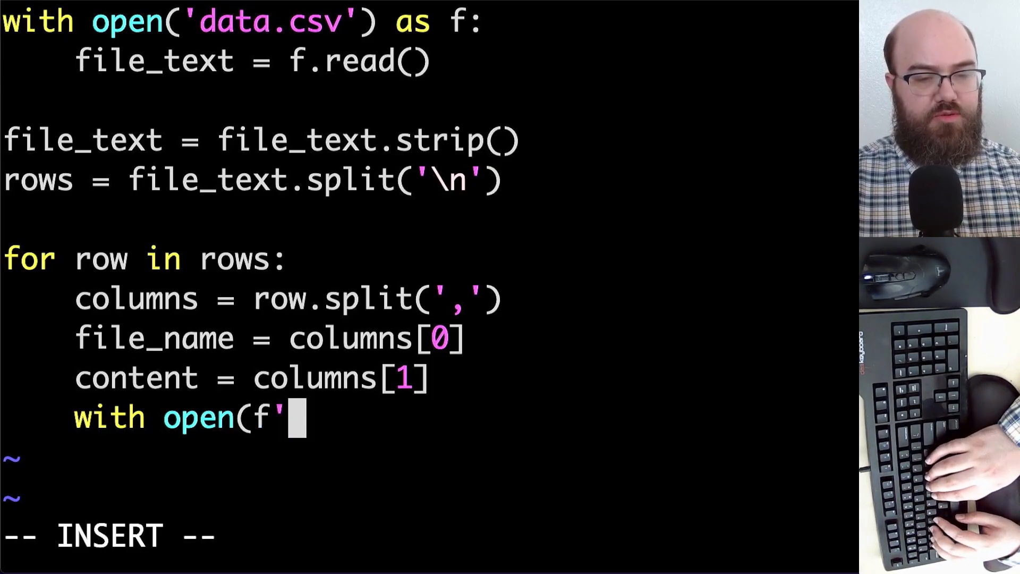
text(o)
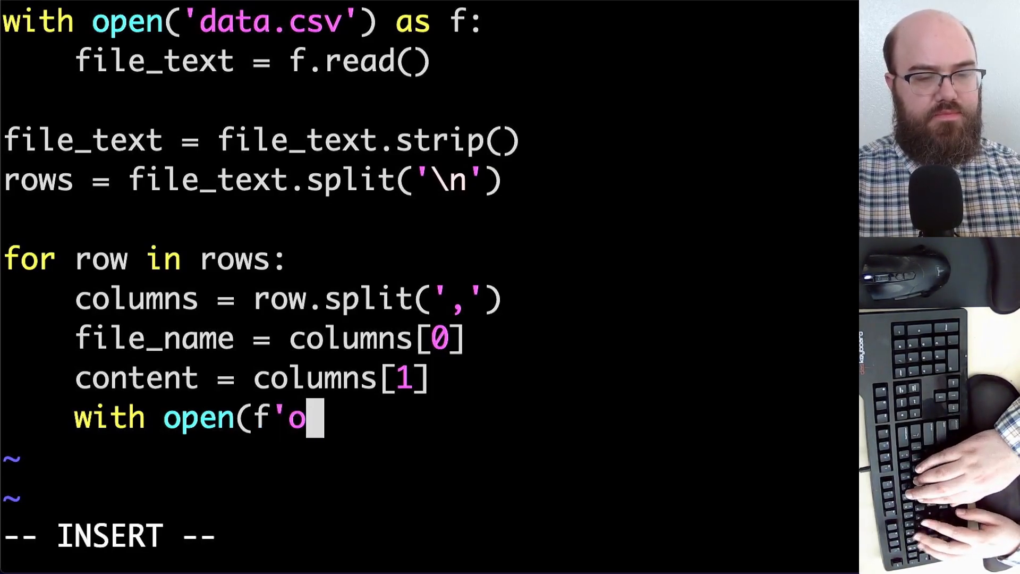
text(utput/{)
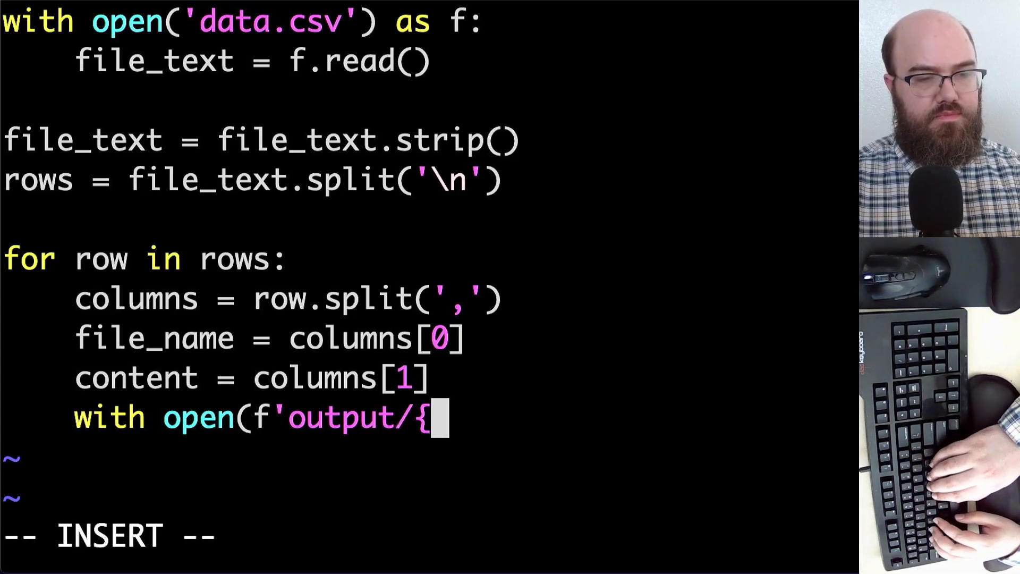
text(filename)
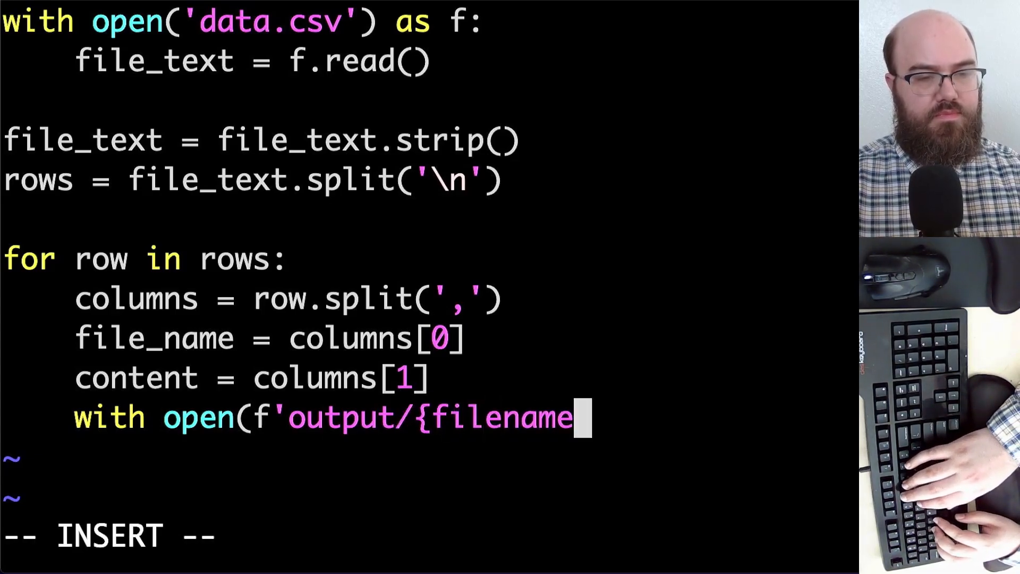
text(file_n)
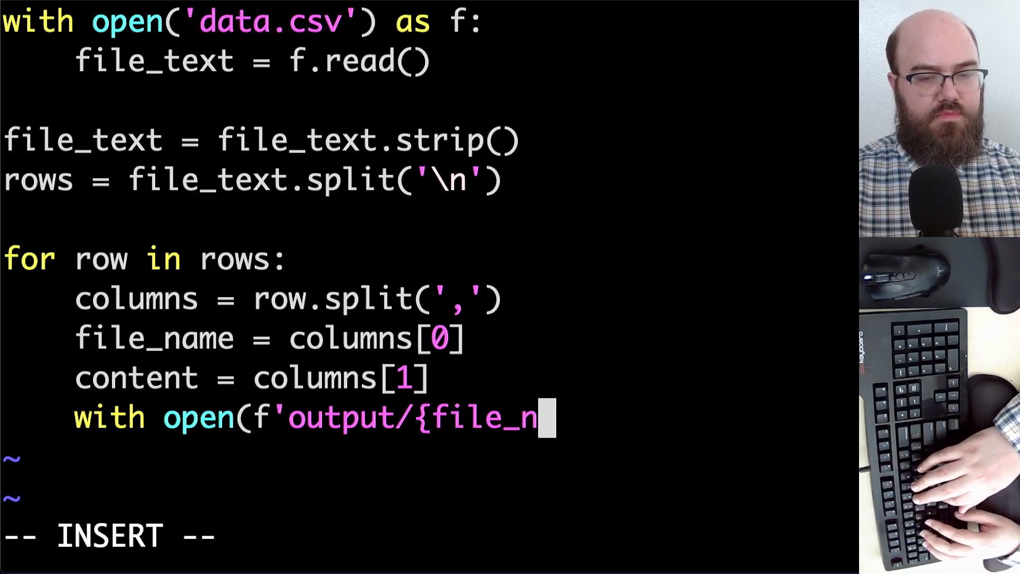
text(me)
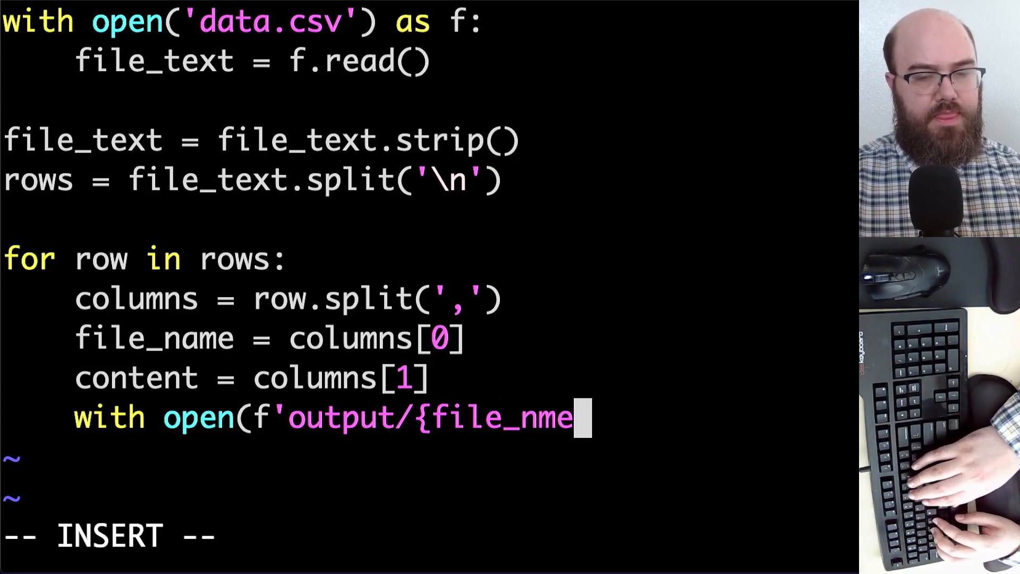
text(a)
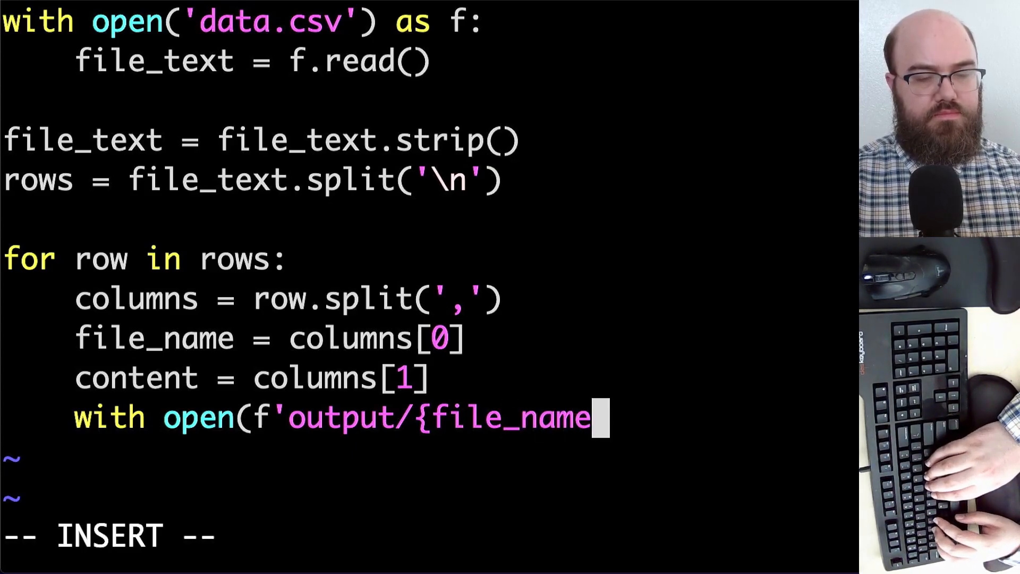
text(}.txt',)
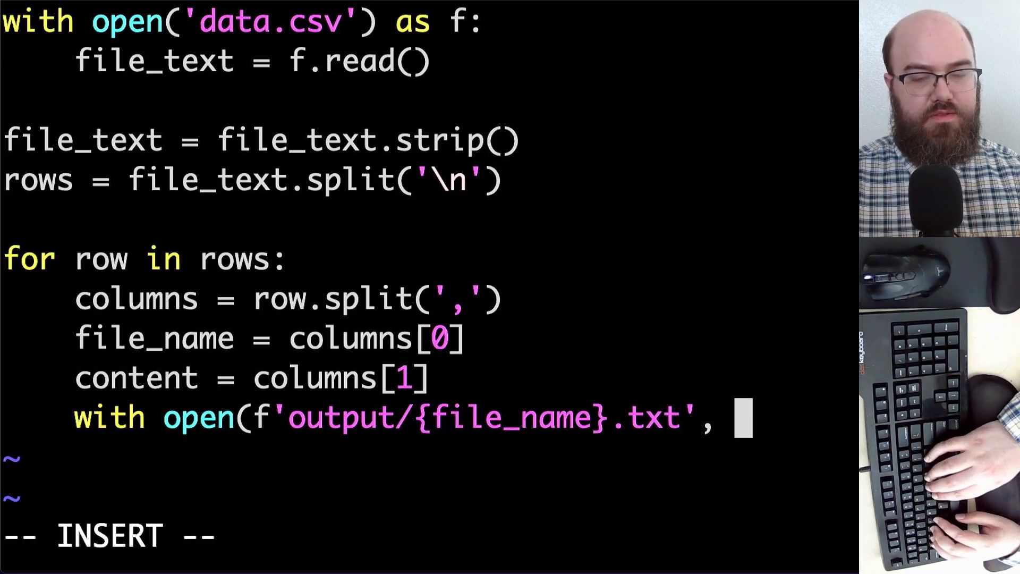
Use 'w' mode as out_file, write content, and save with :wq.
text('r')
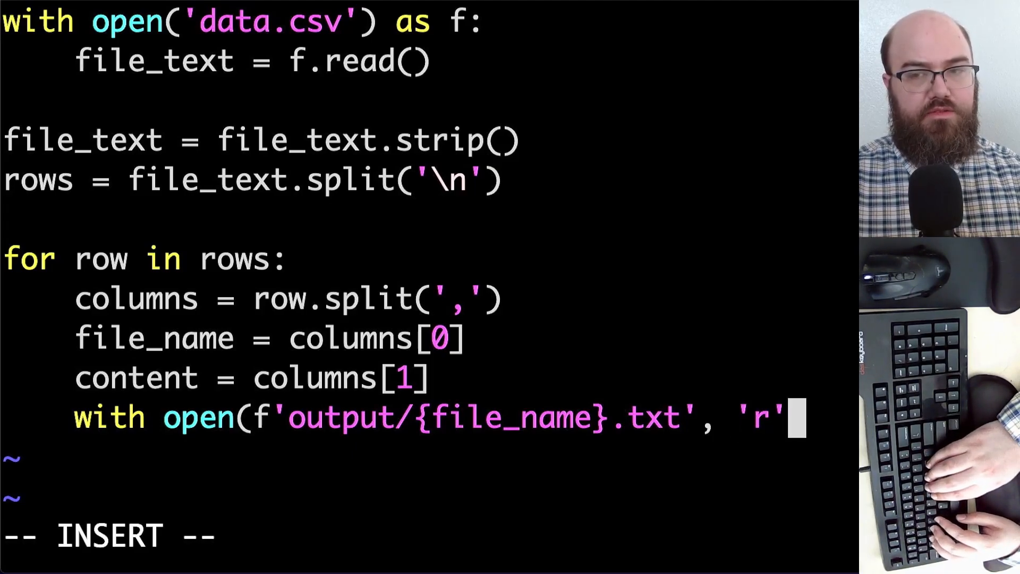
key(BackSpace)
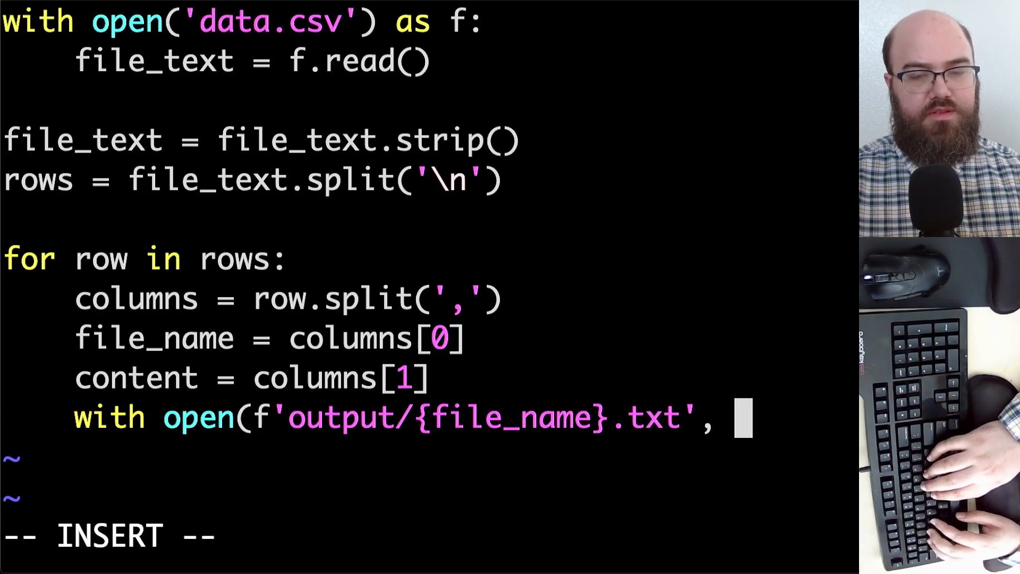
text('w')
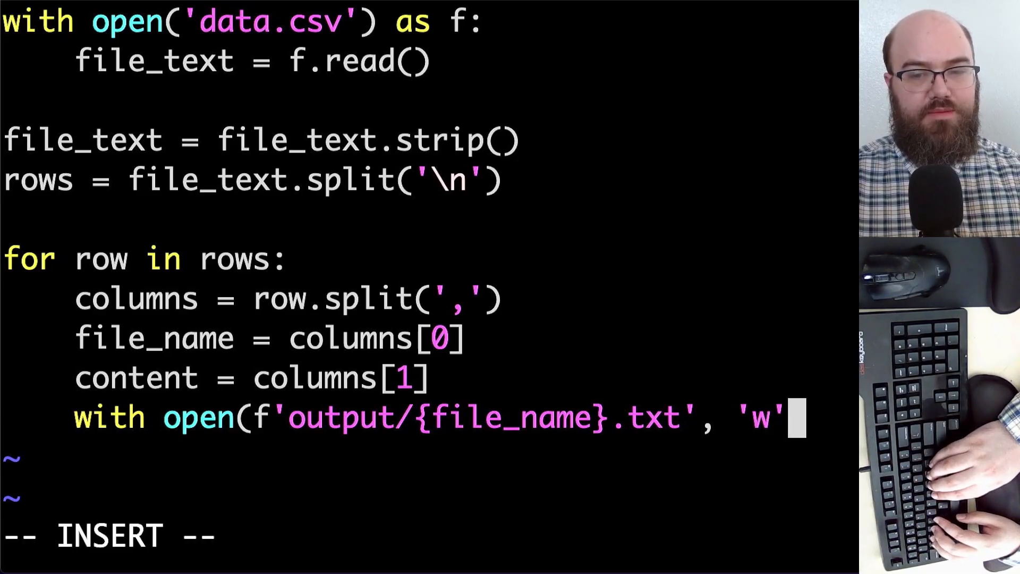
text() as)
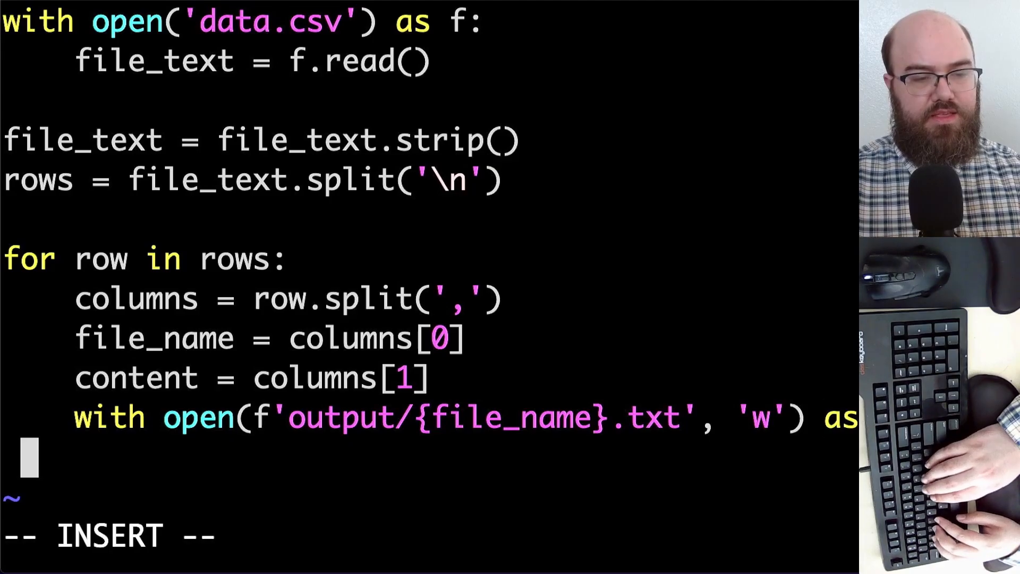
text(out_file:)
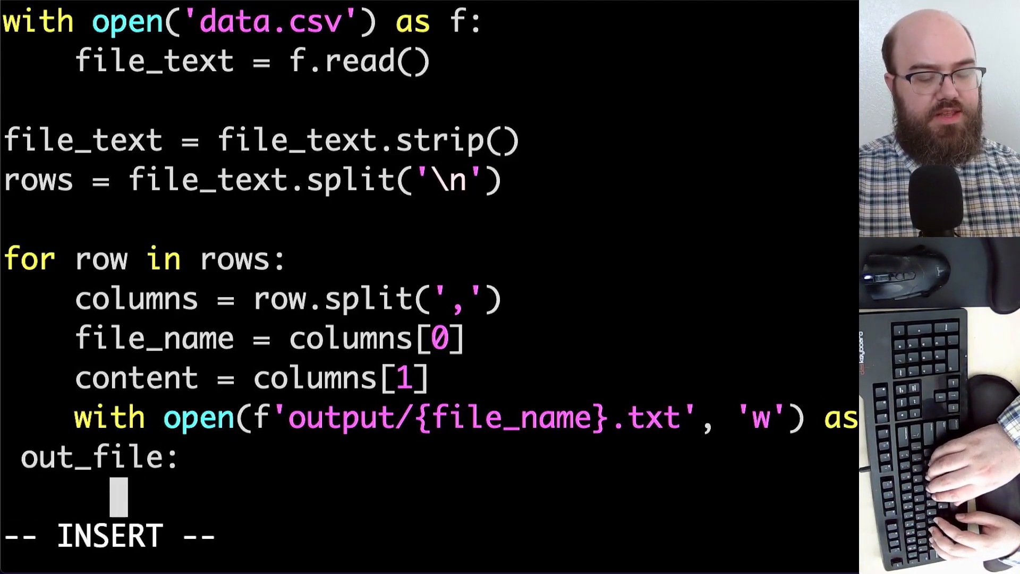
key(space)
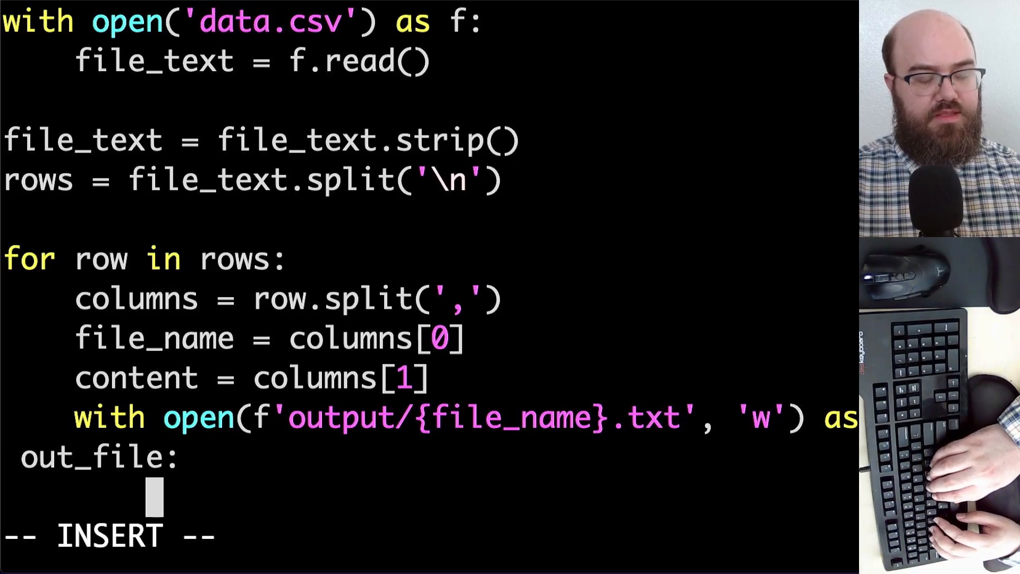
text(out)
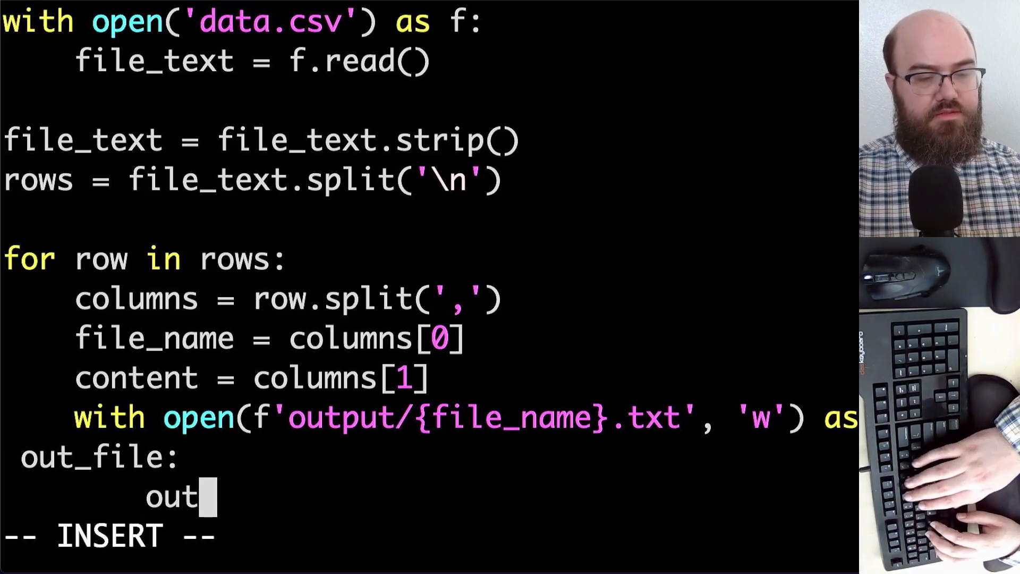
text(_file.write)
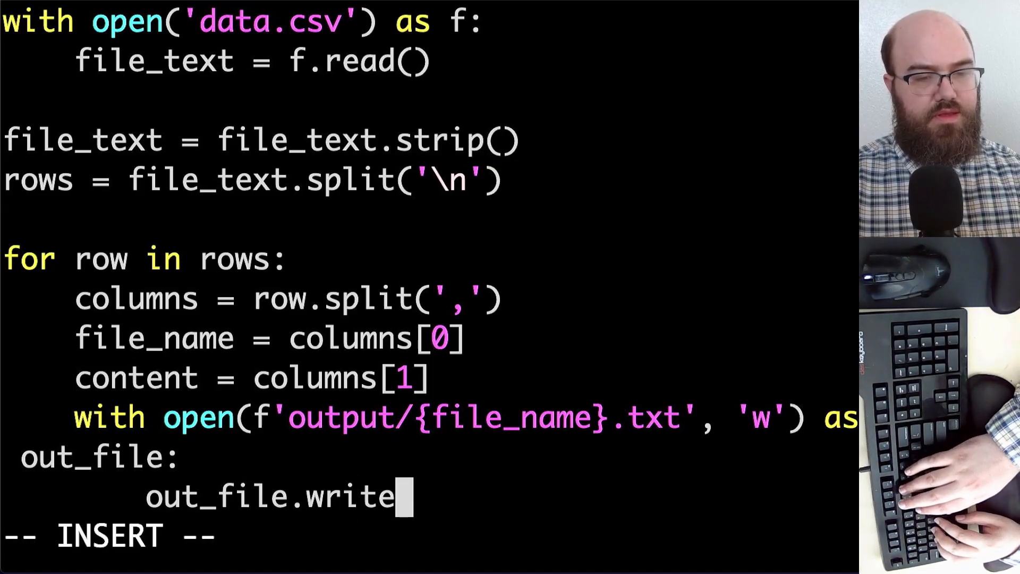
text((content))
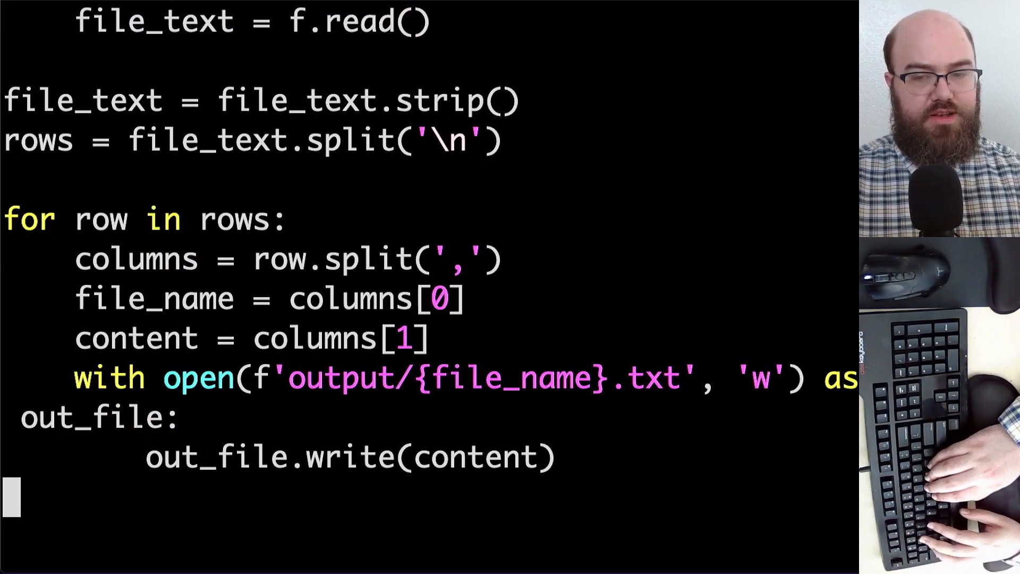
text(:wq)
text(python)
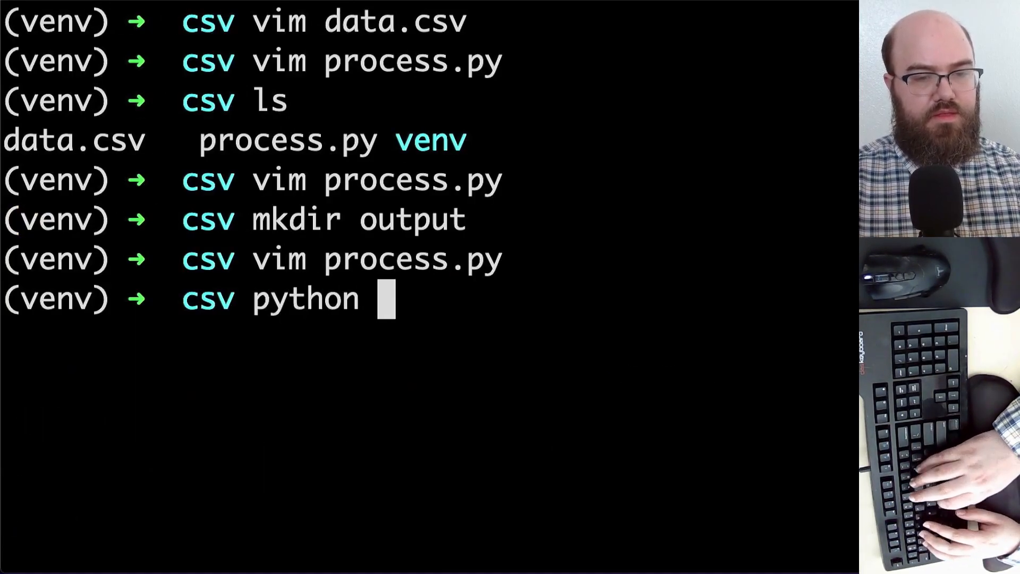
Run process.py, cat first.txt and second.txt in output, then return to csv.
text(process.py)
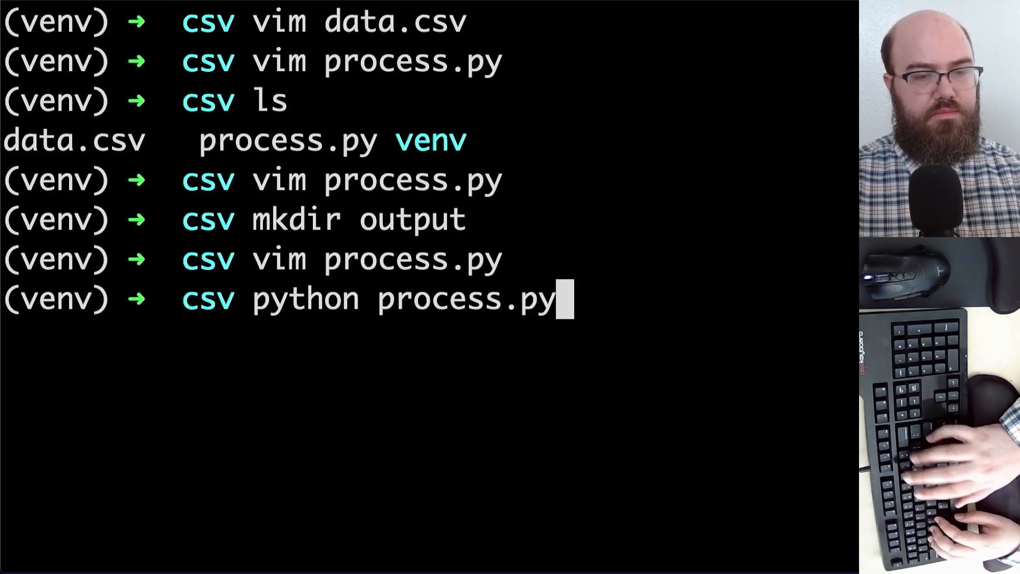
key(enter)
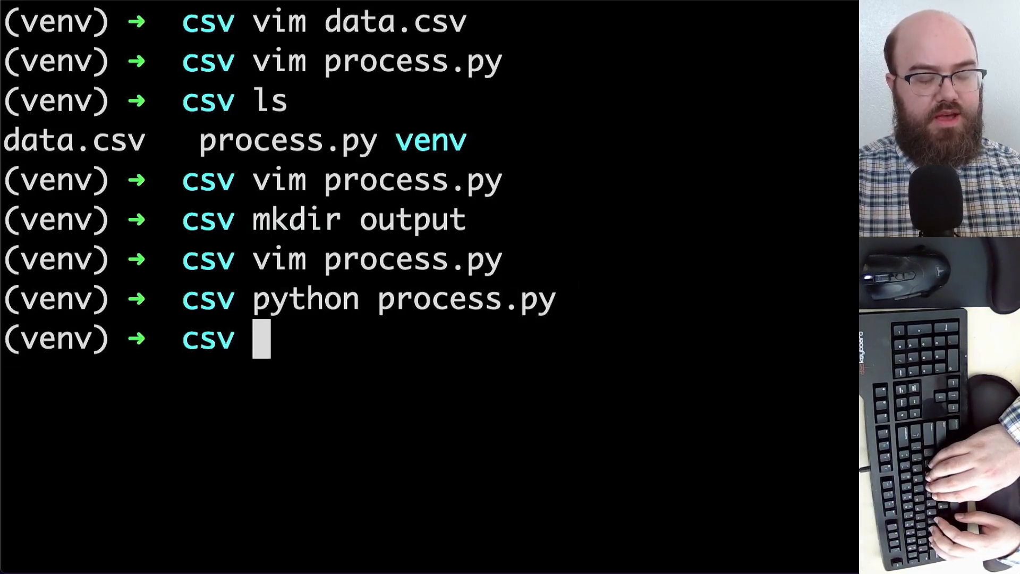
text(cd output/)
text(ls)
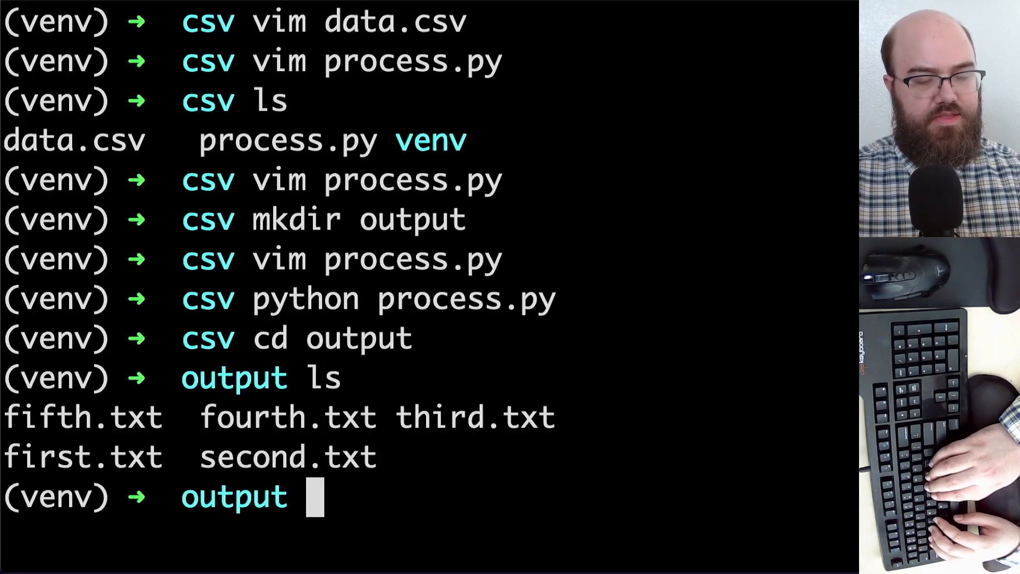
text(cat first.txt)
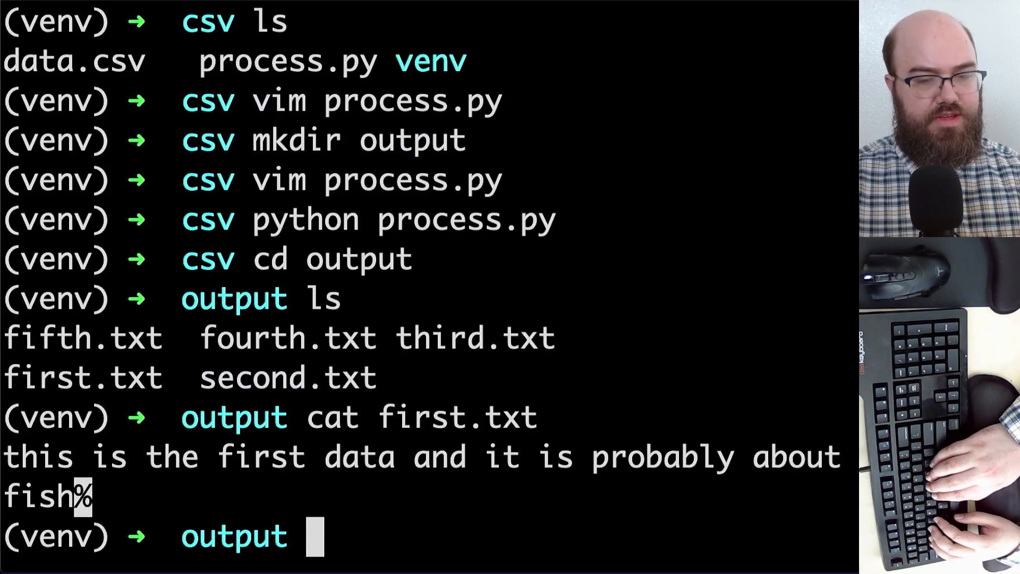
text(cat second.txt)
text(cat fifth.txt)
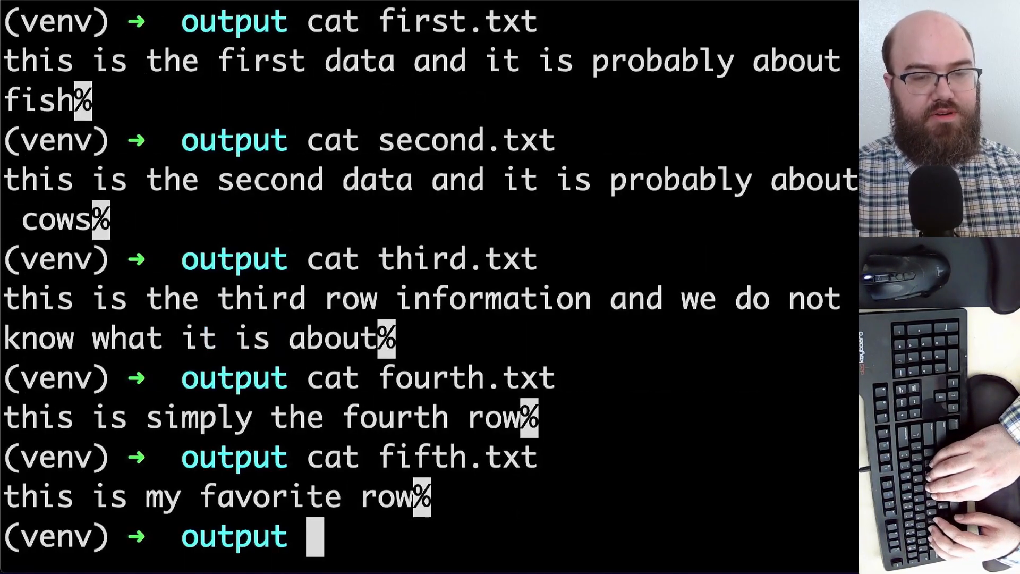
text(cd ..)
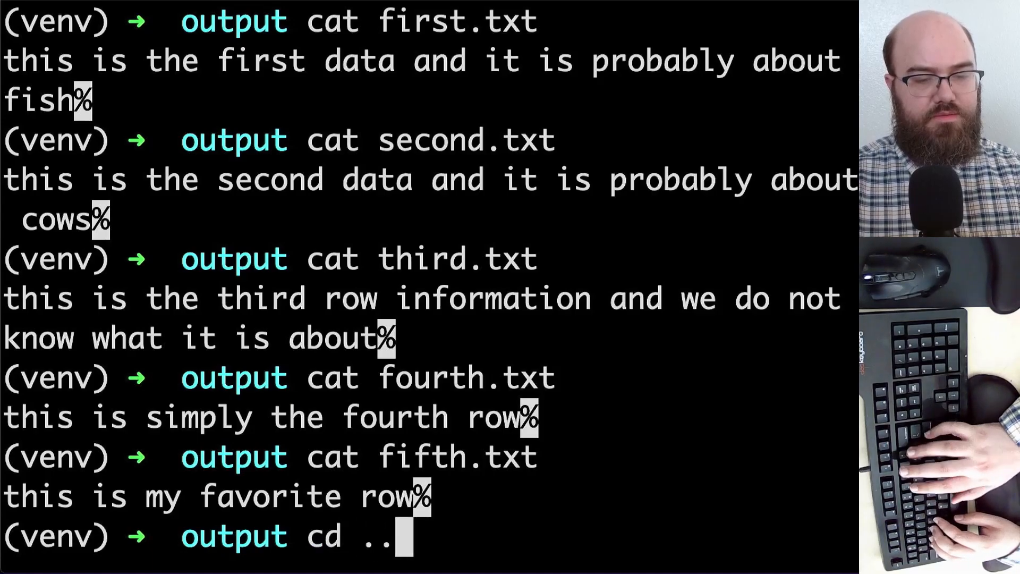
text(csv)
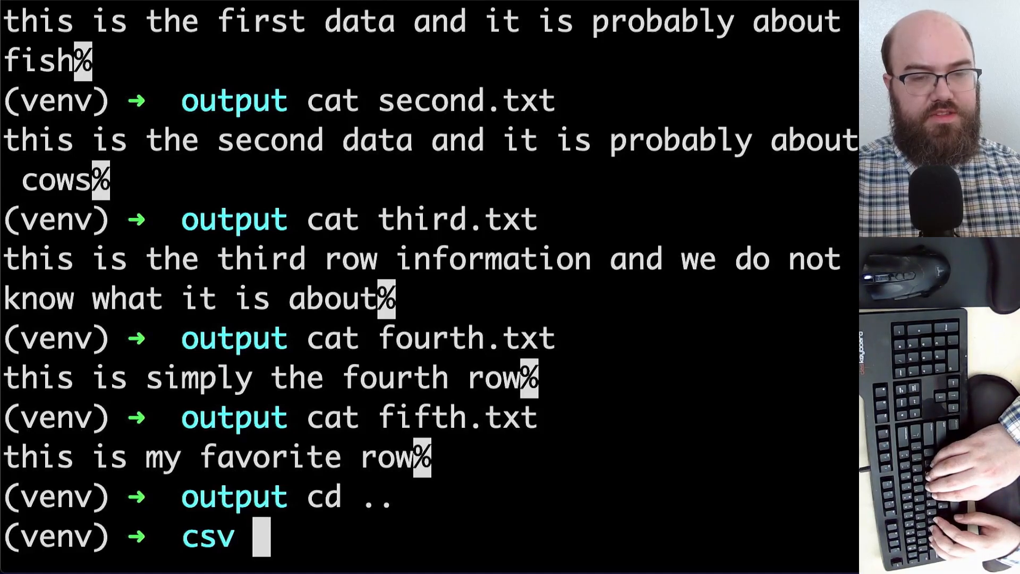
Reopen the 13-line process.py in Vim, read it through, and start a colon command to quit.
text(vim process.py)
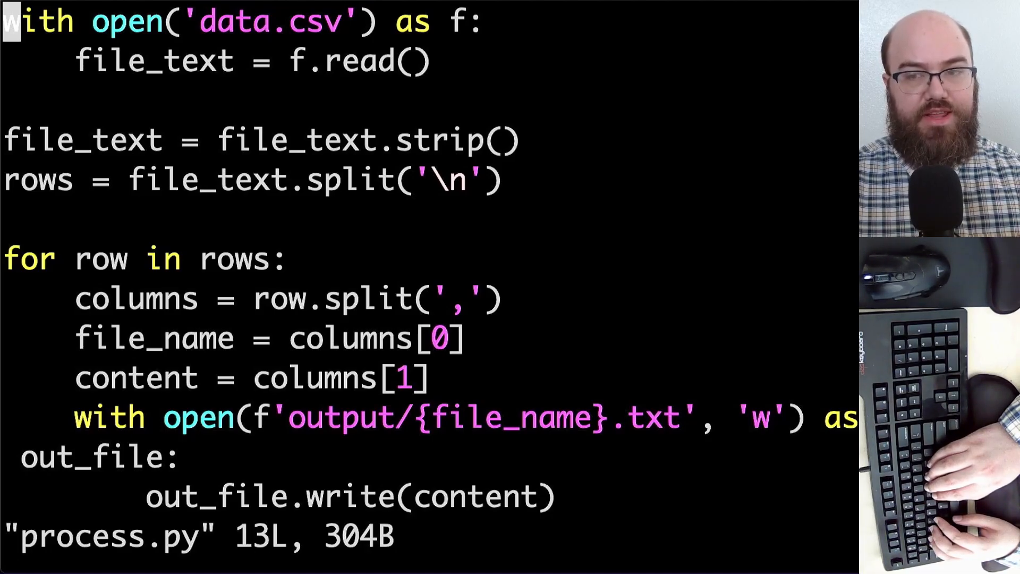
text(:)
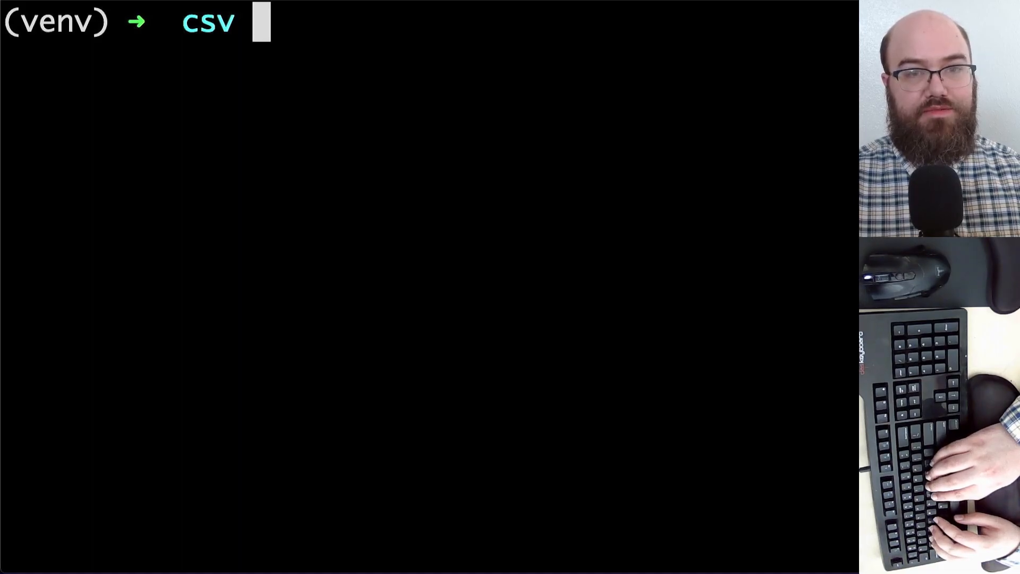
Print "still curious?" in the Terminal with echo.
text(echo "still curious?")
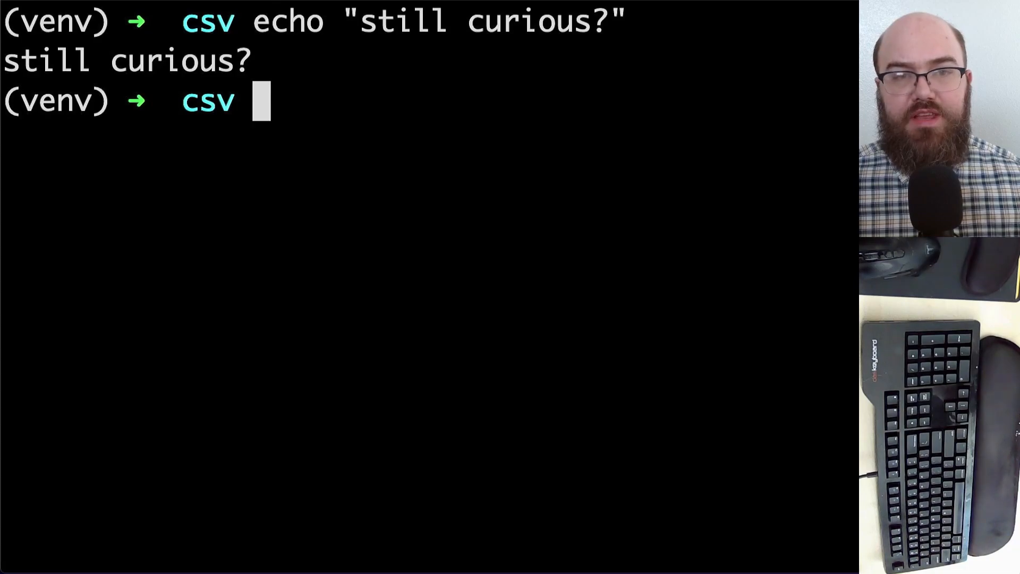